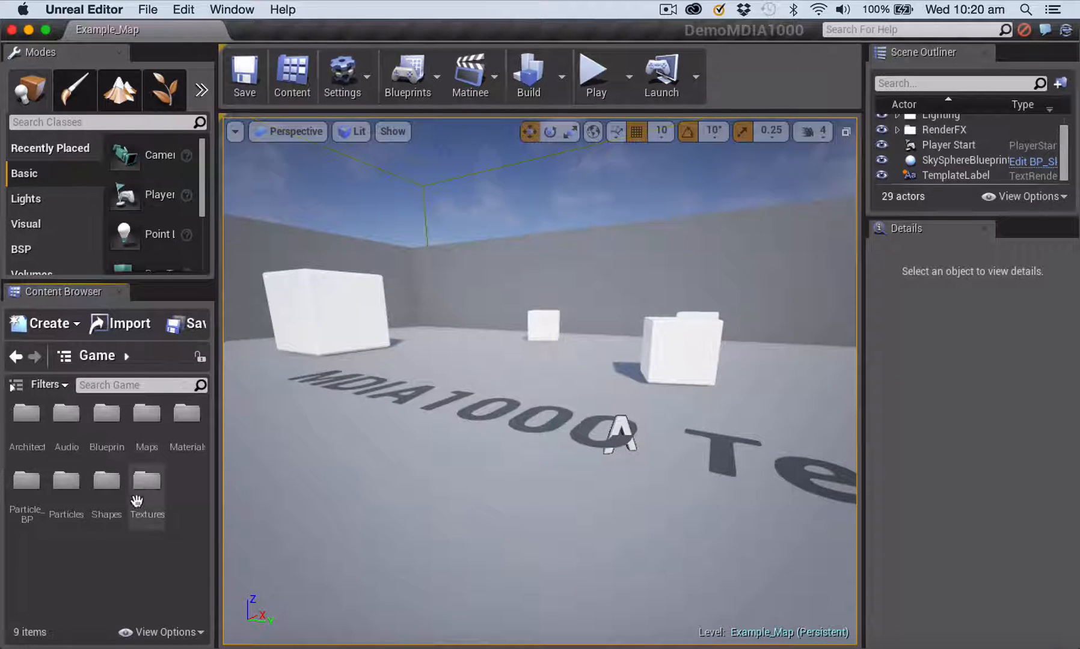
pyautogui.moveTo(67, 414)
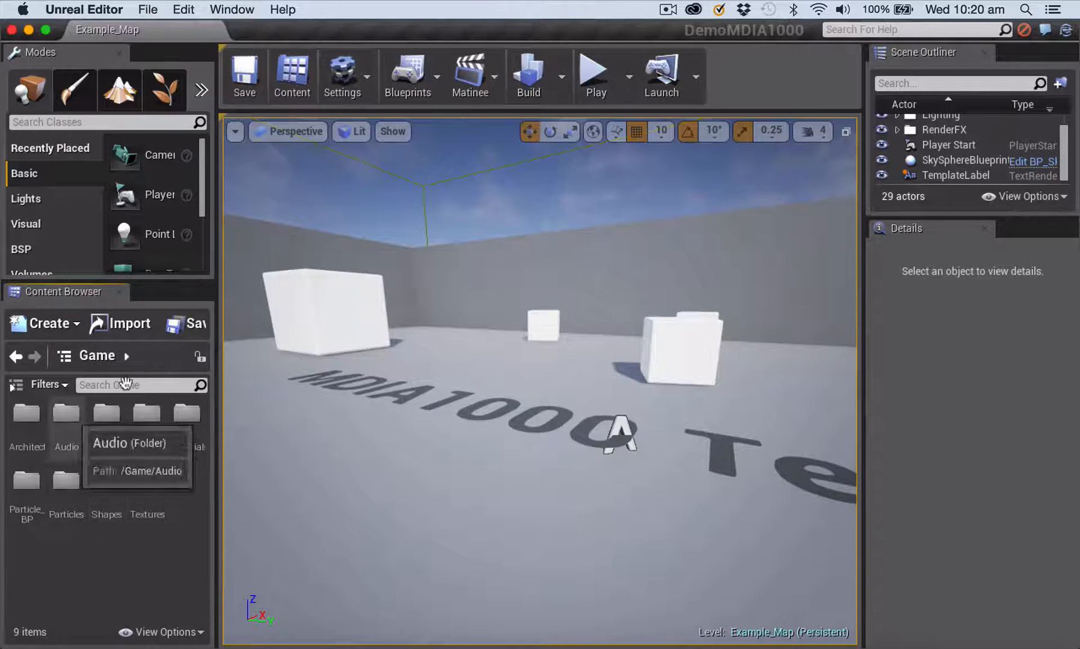
pyautogui.moveTo(184, 323)
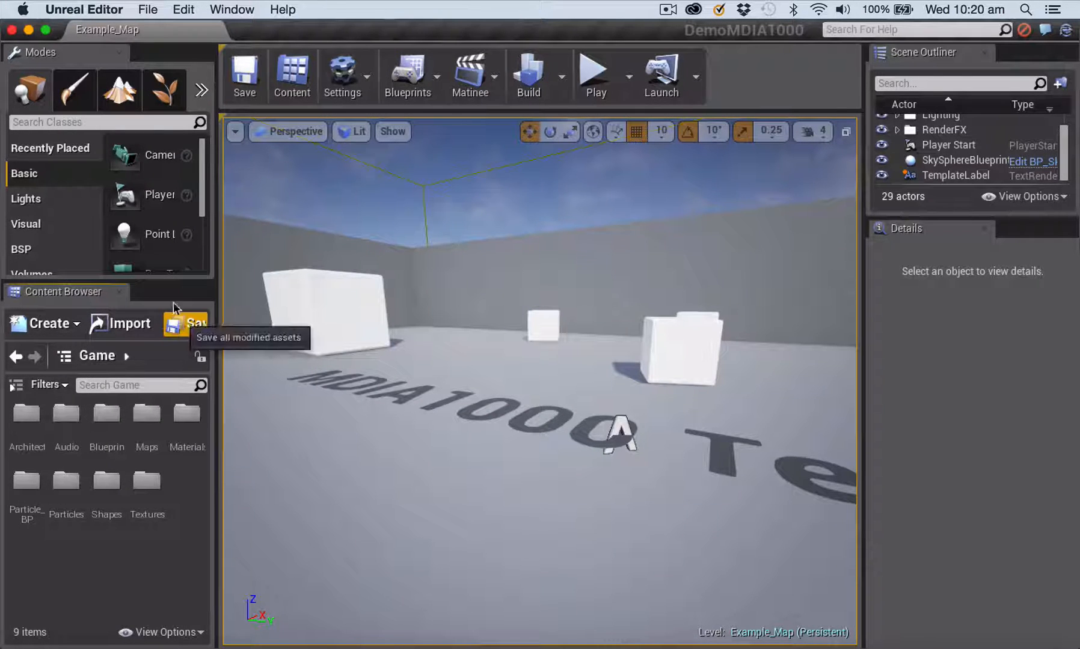
# - Create a new level from the Default template via File > New Level
pyautogui.click(148, 10)
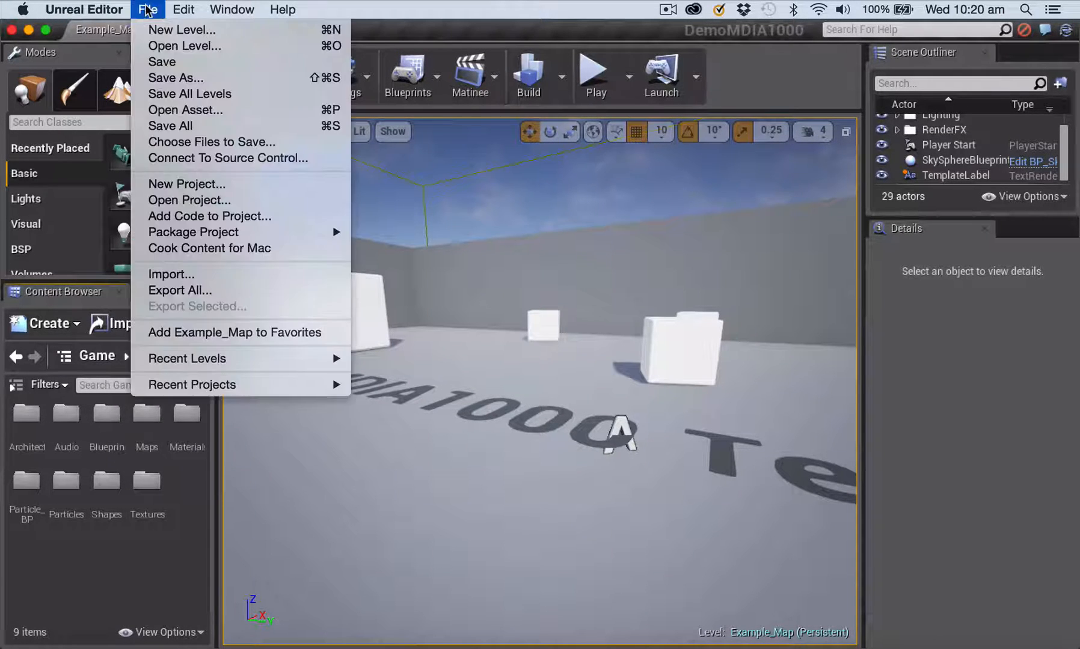
pyautogui.click(181, 30)
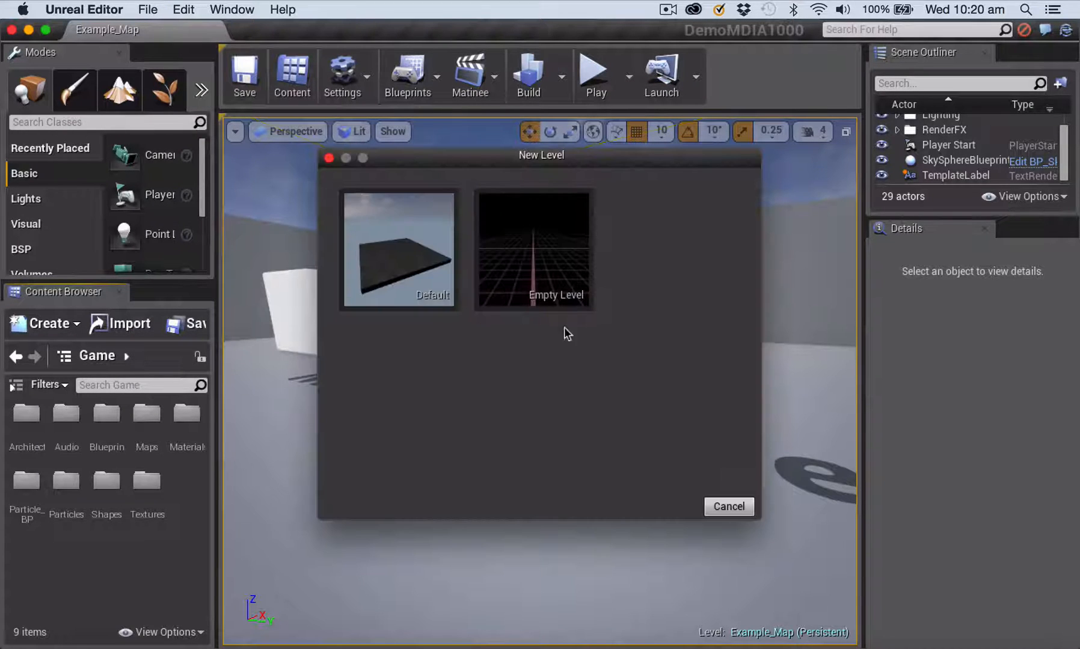
pyautogui.click(727, 506)
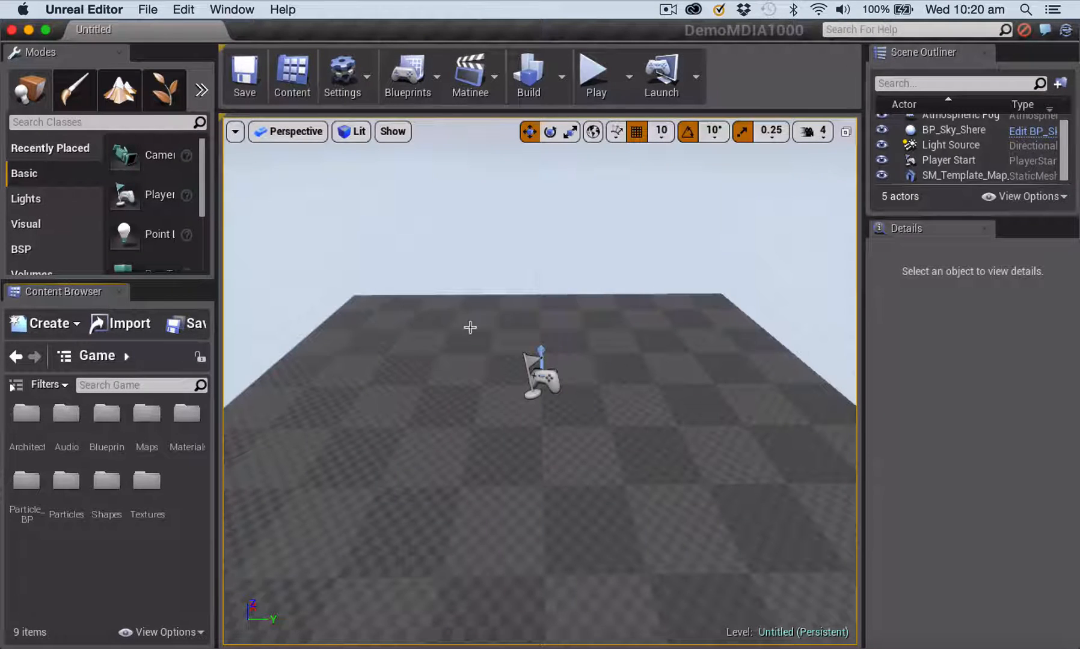
pyautogui.moveTo(541, 472)
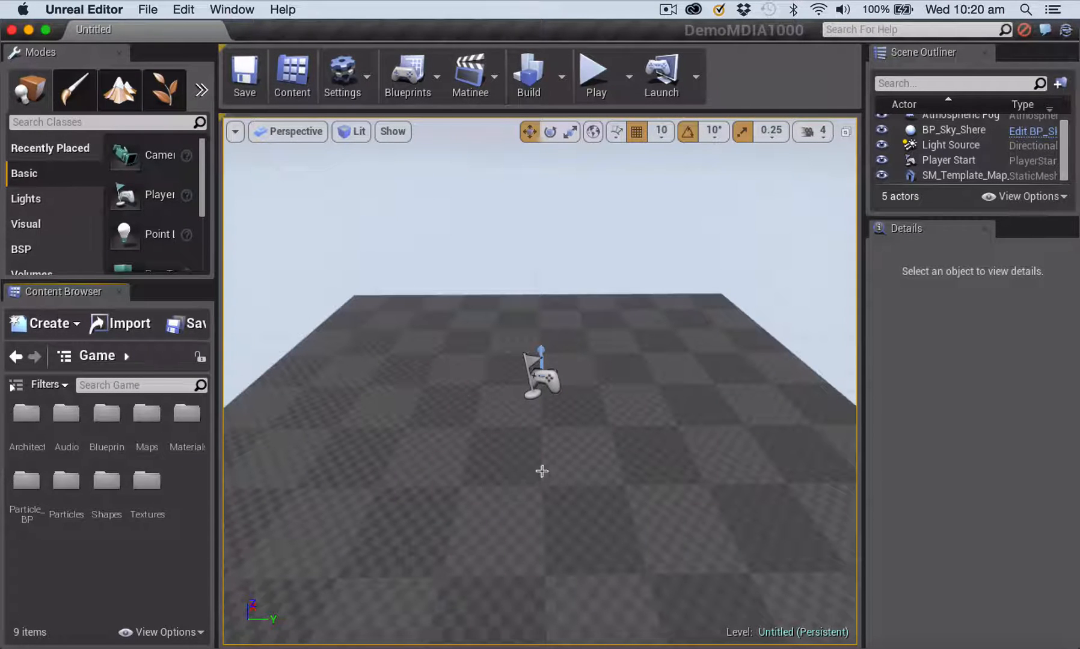
# - Save the untitled level as PlaceActorsTest in the Maps folder
pyautogui.click(147, 8)
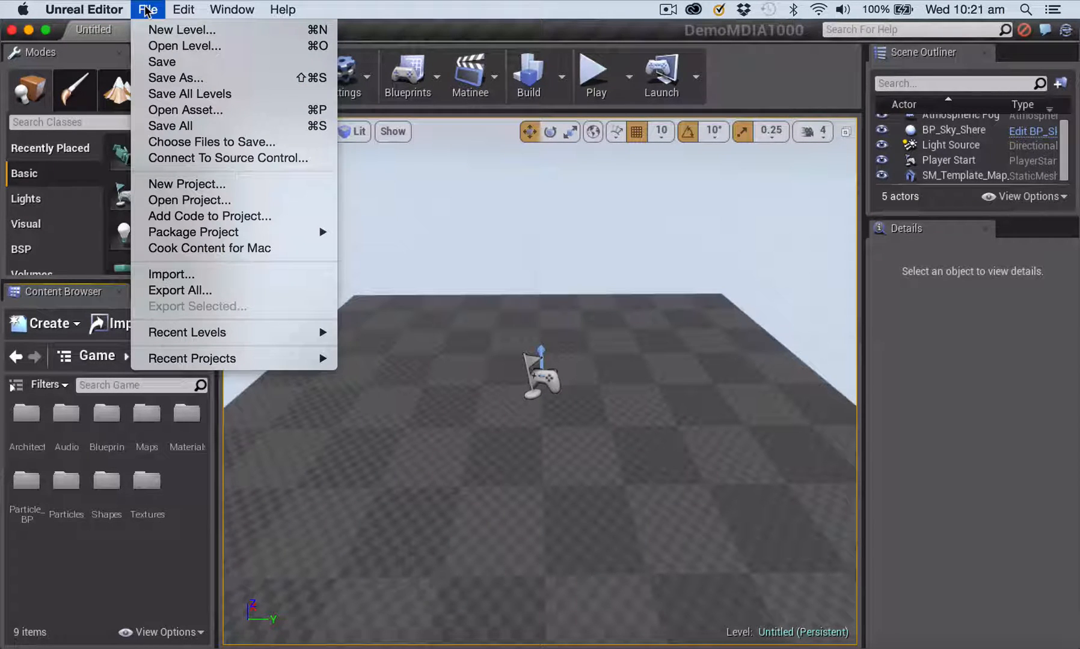
pyautogui.moveTo(161, 62)
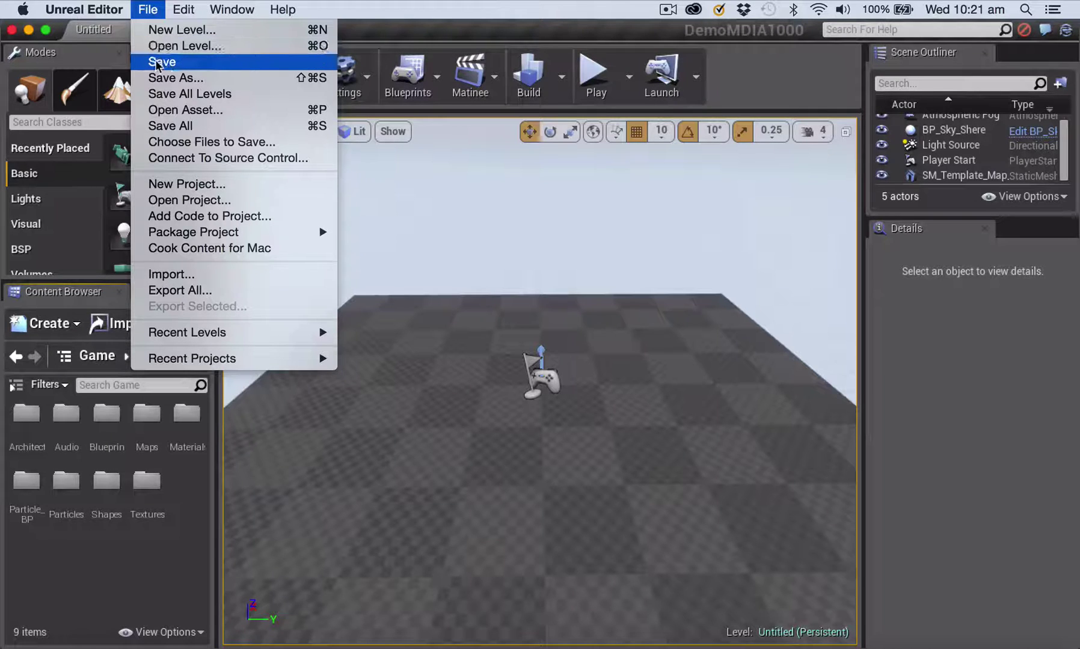
pyautogui.click(176, 79)
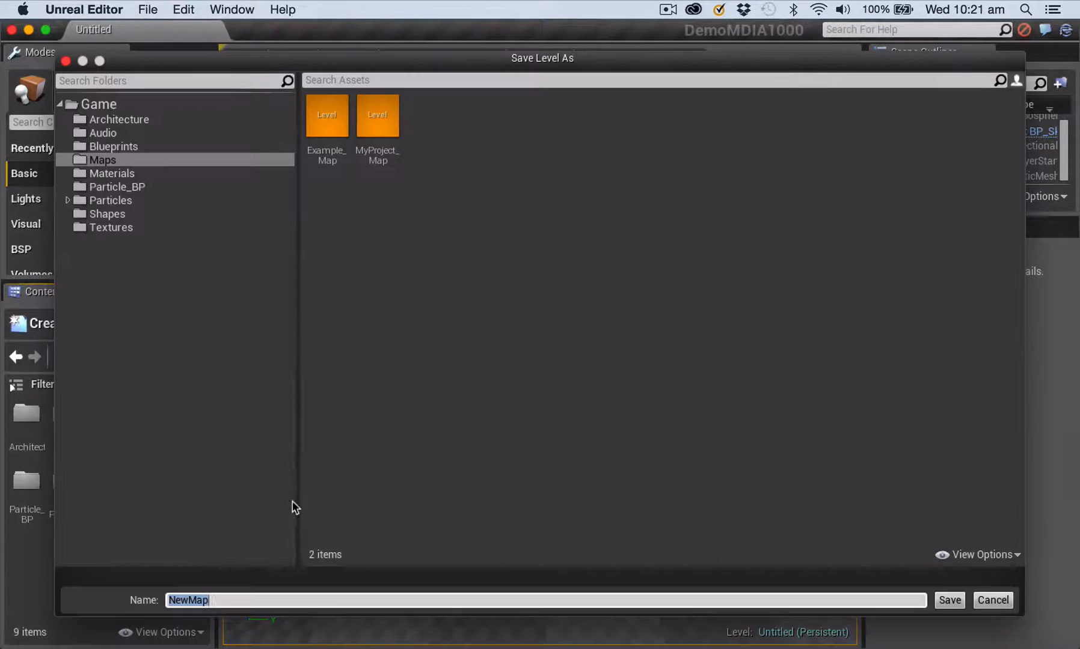
pyautogui.moveTo(120, 169)
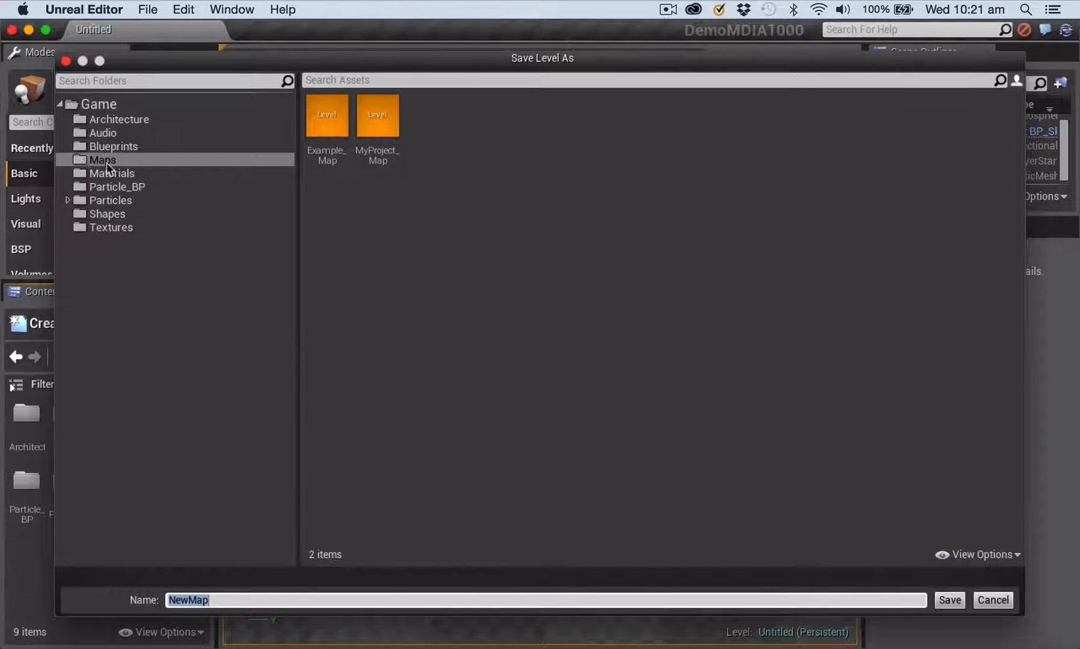
pyautogui.moveTo(331, 501)
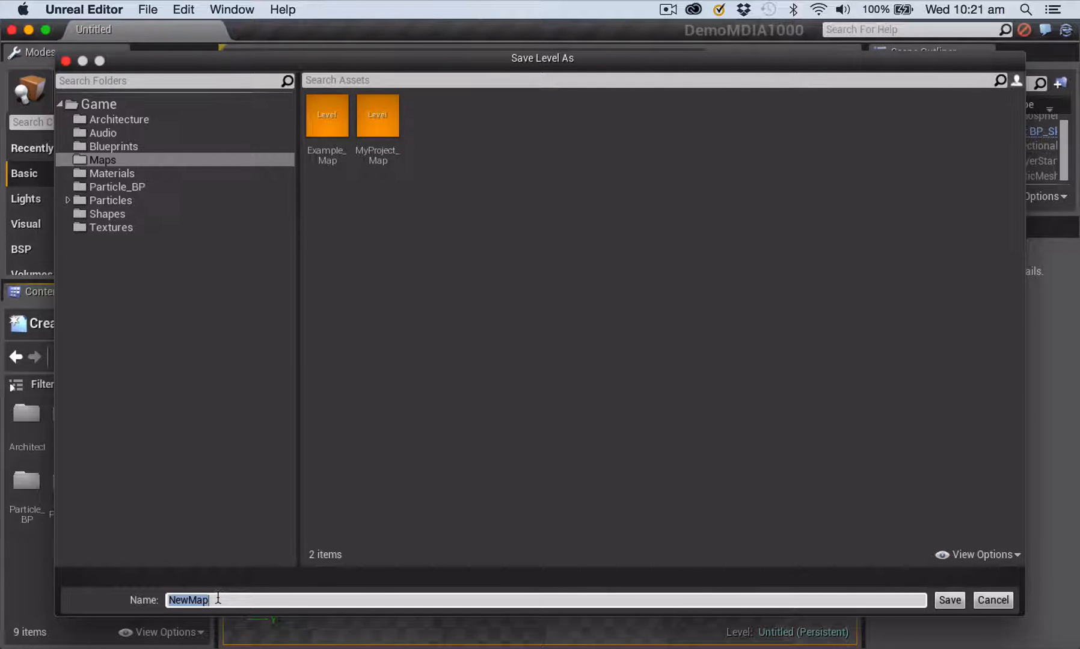
pyautogui.write('Place')
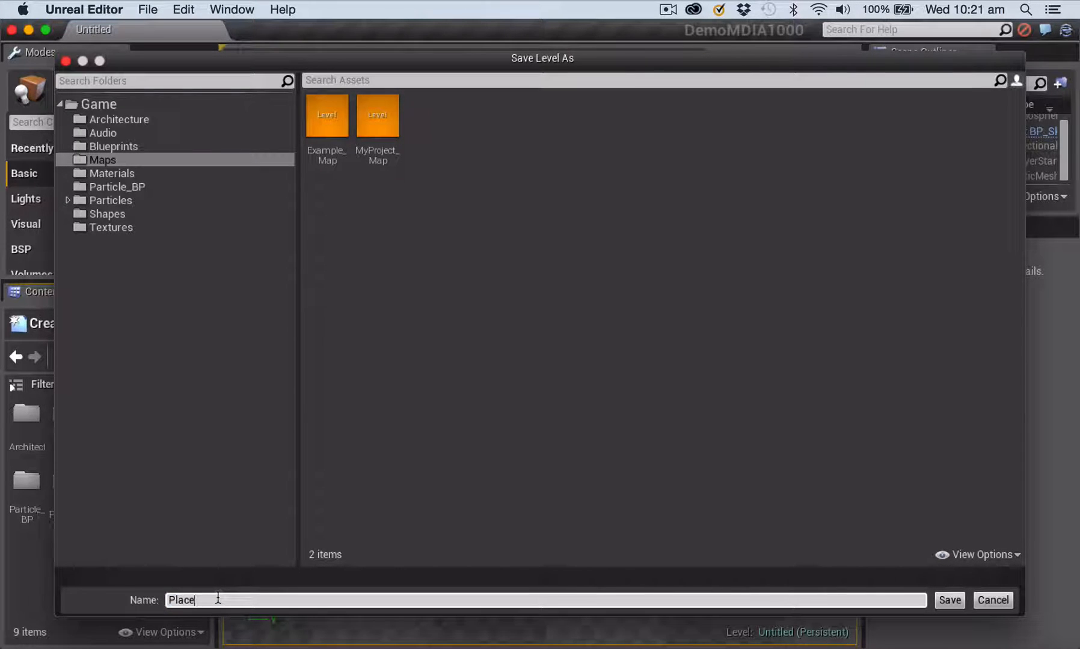
pyautogui.write('Actors')
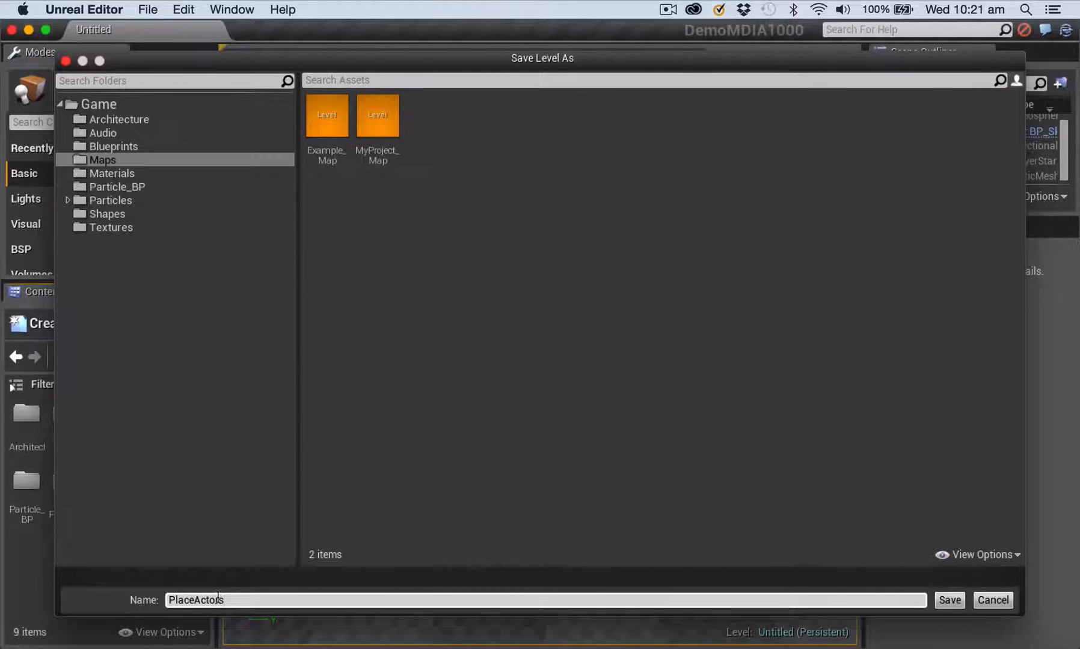
pyautogui.write('Tex')
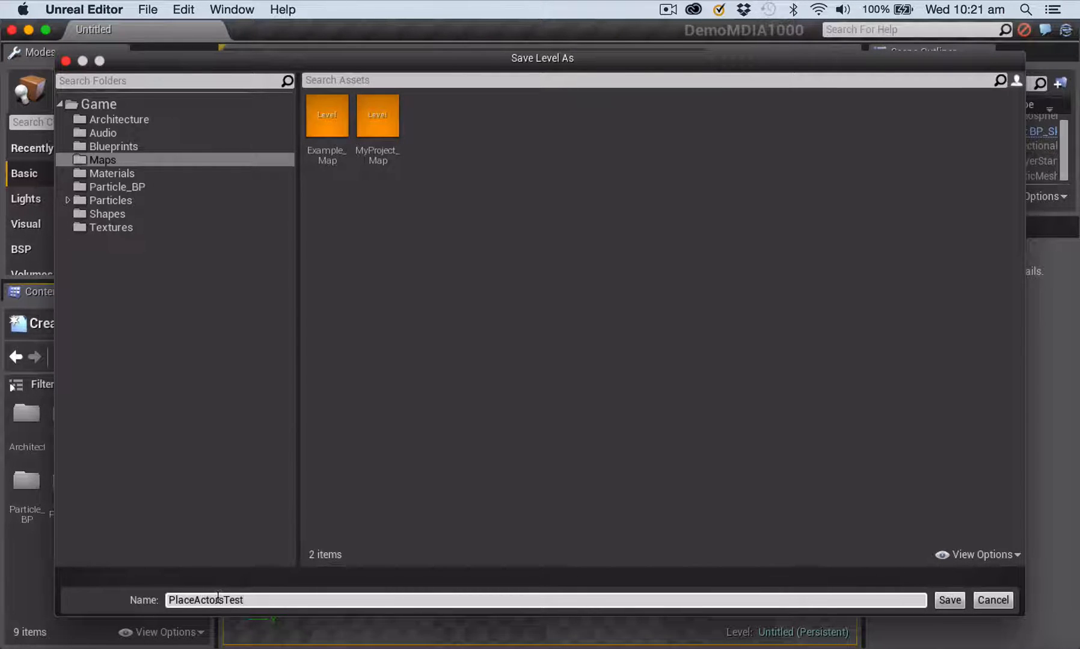
pyautogui.click(948, 600)
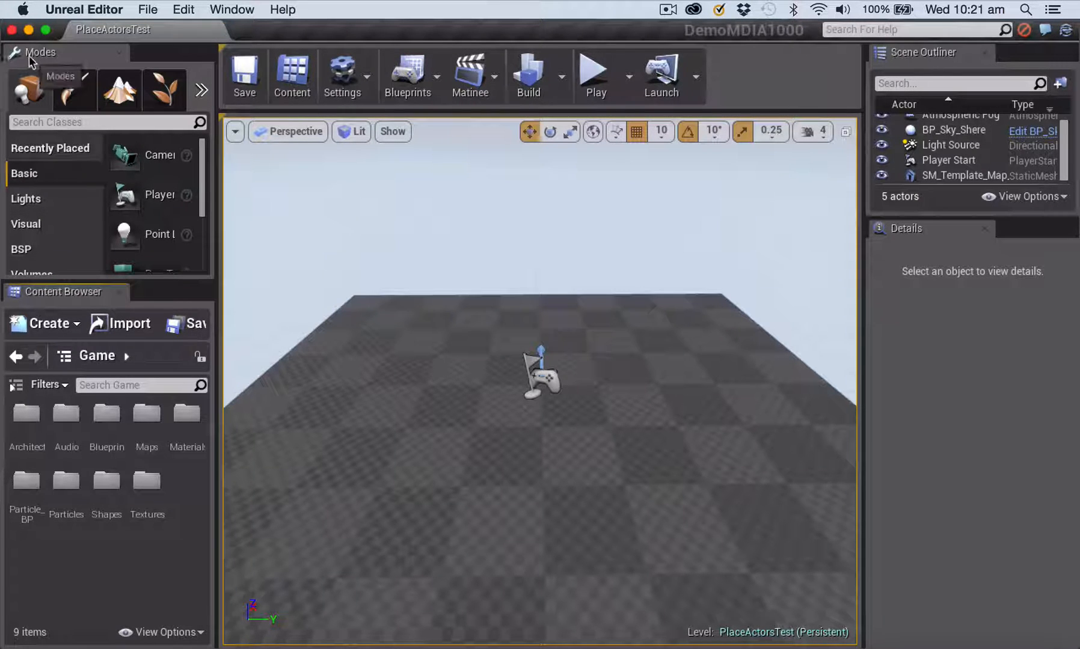
pyautogui.moveTo(28, 89)
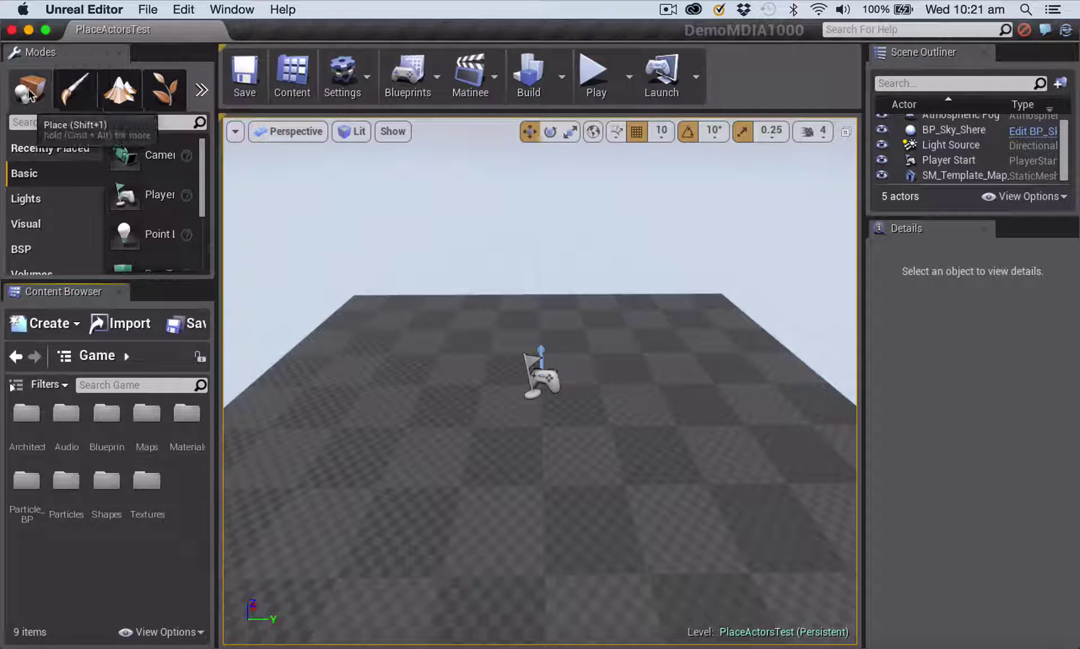
pyautogui.moveTo(29, 89)
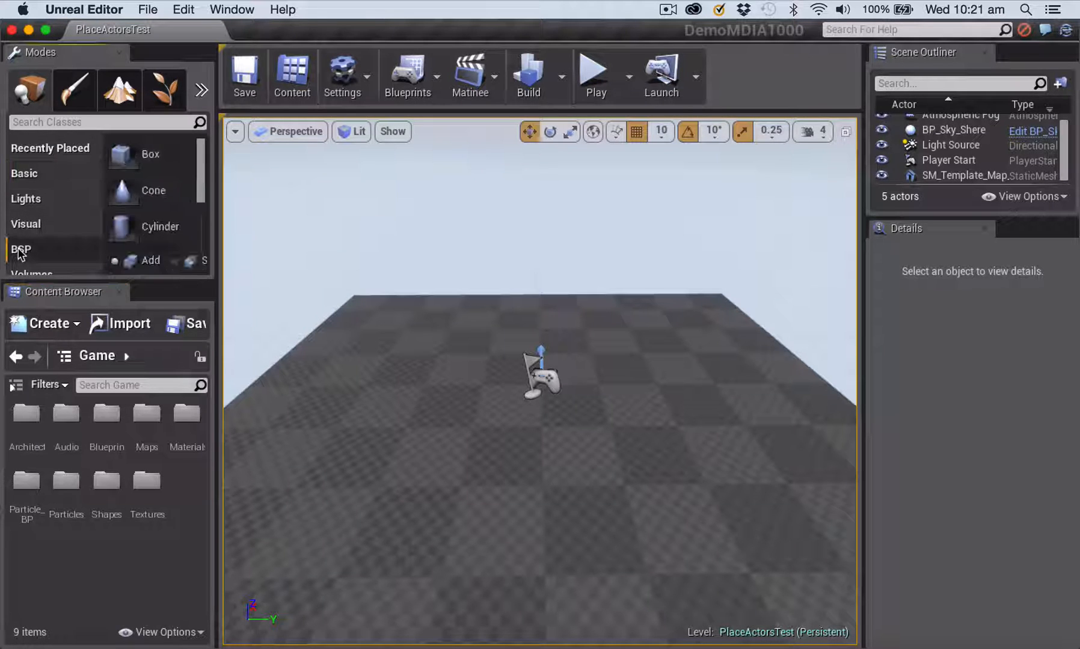
pyautogui.moveTo(41, 259)
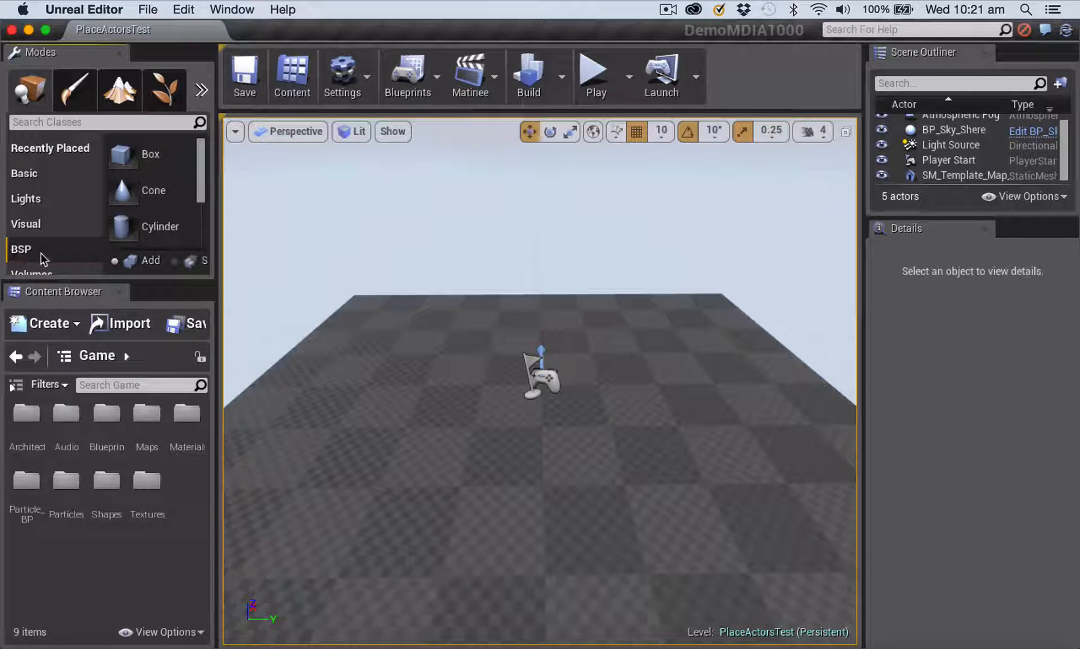
pyautogui.moveTo(164, 175)
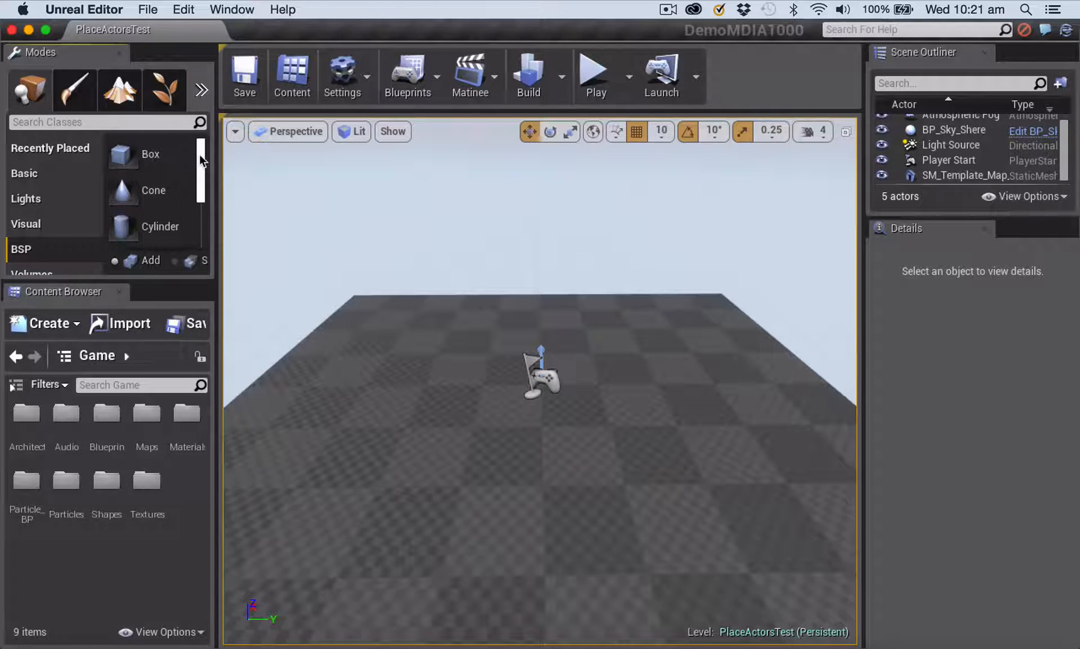
pyautogui.moveTo(138, 154)
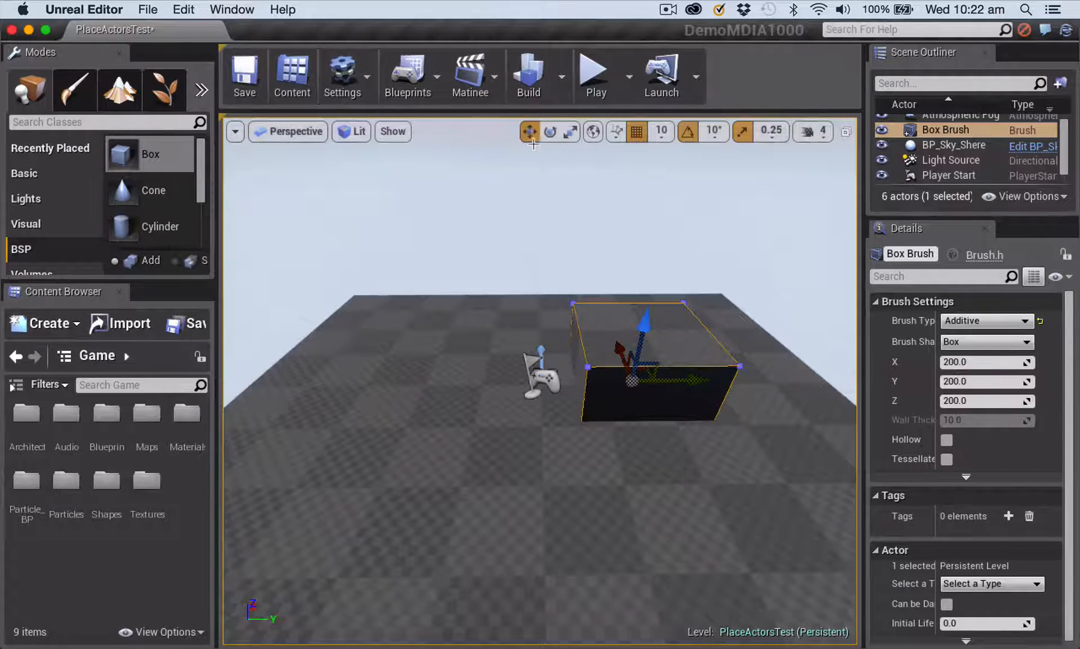
pyautogui.moveTo(570, 131)
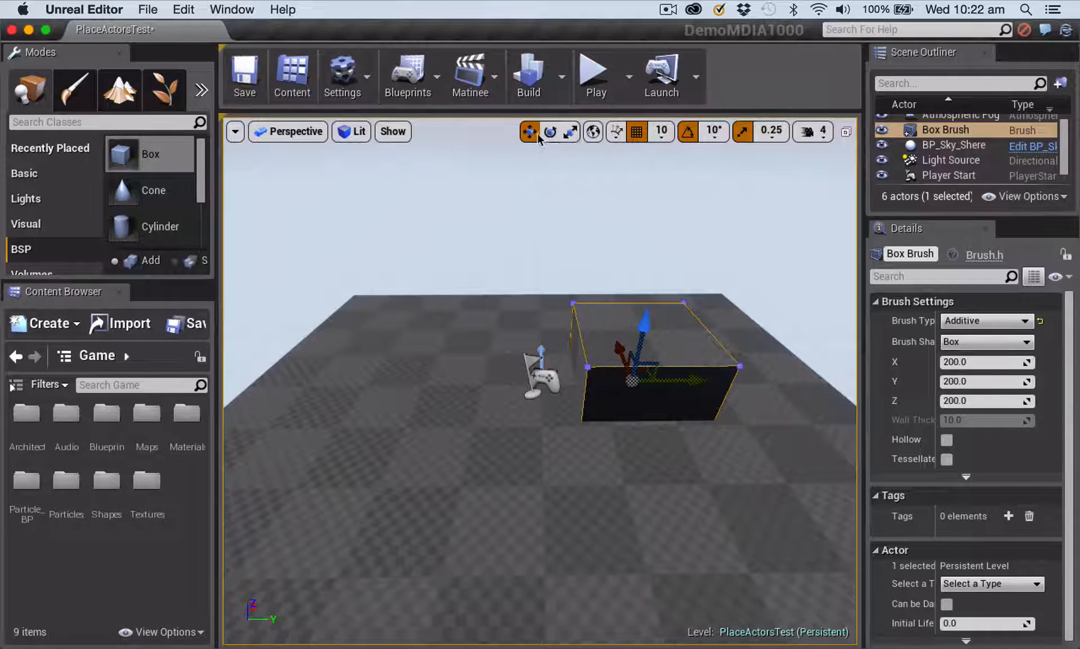
pyautogui.moveTo(529, 131)
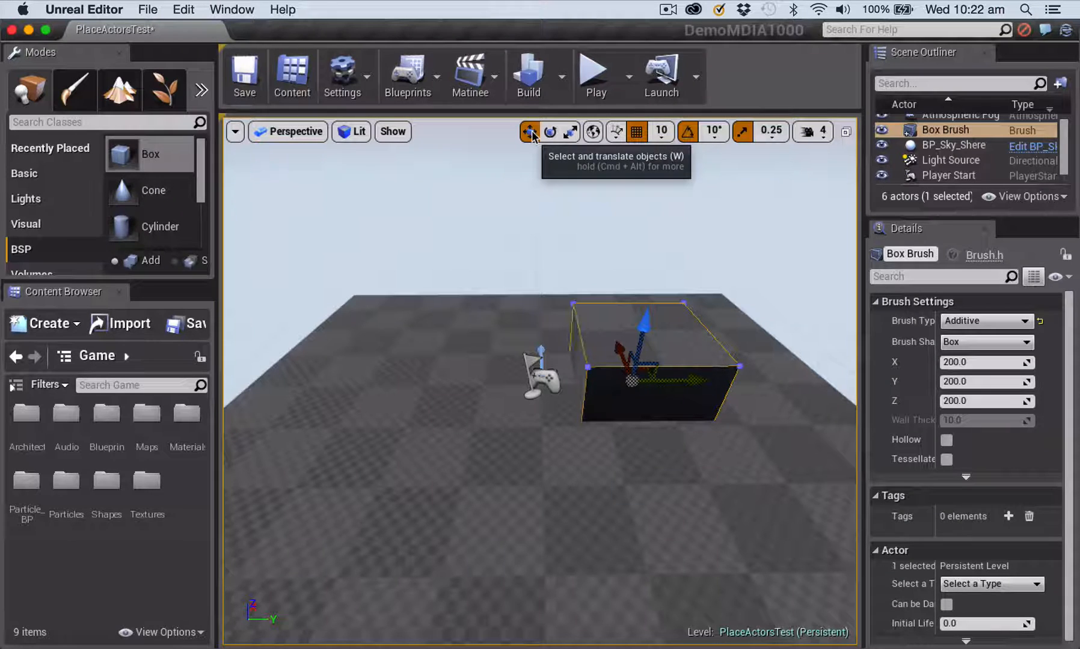
pyautogui.moveTo(550, 131)
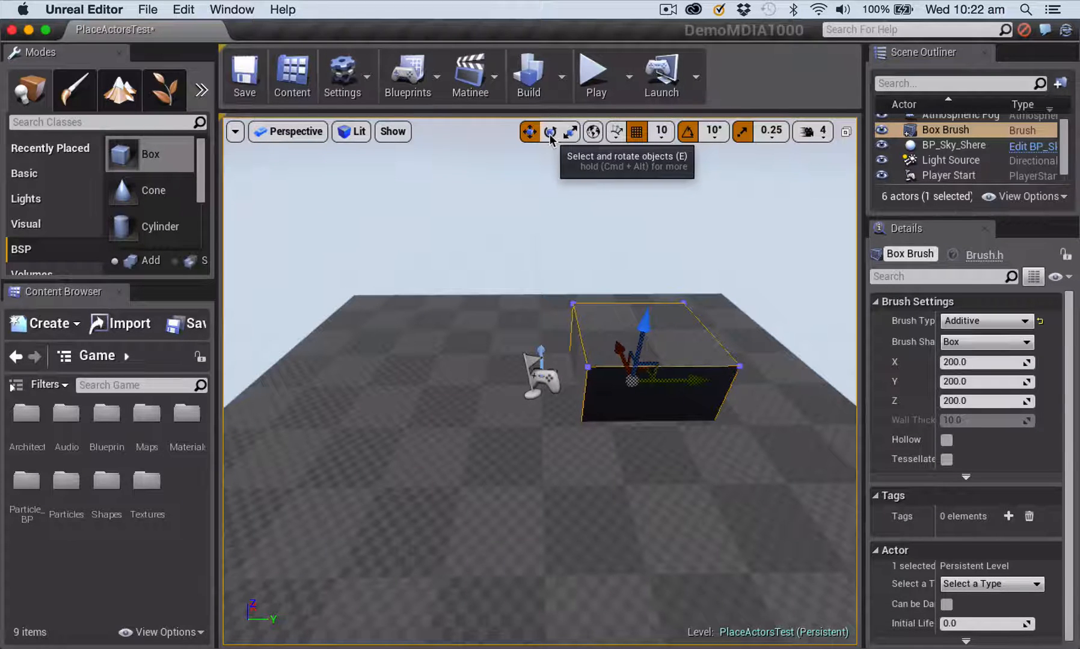
pyautogui.moveTo(569, 131)
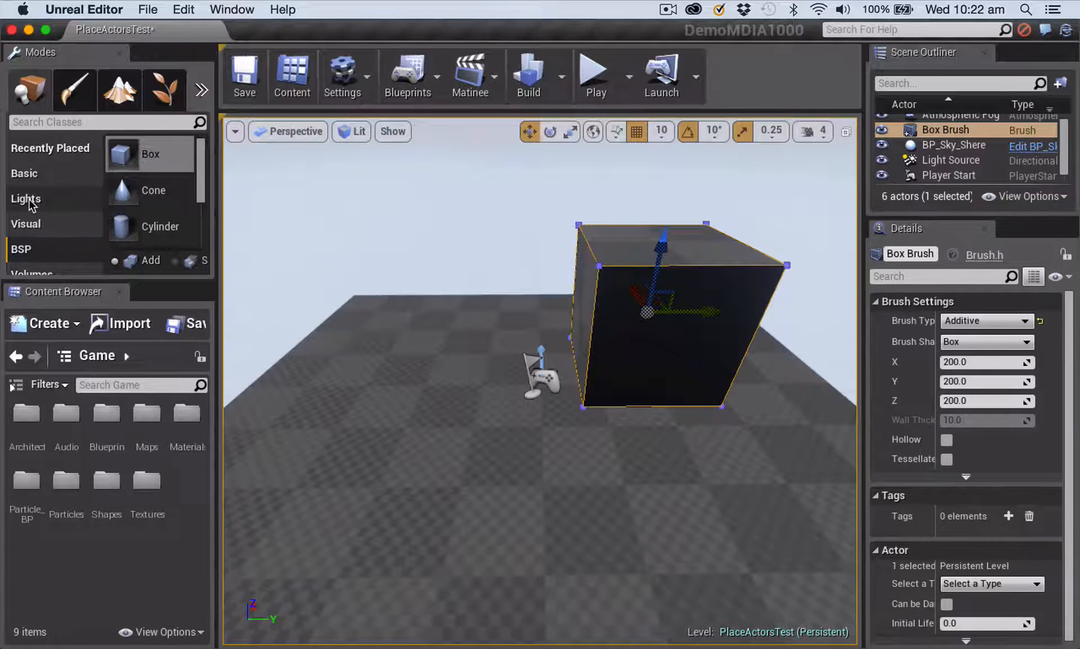
pyautogui.click(25, 199)
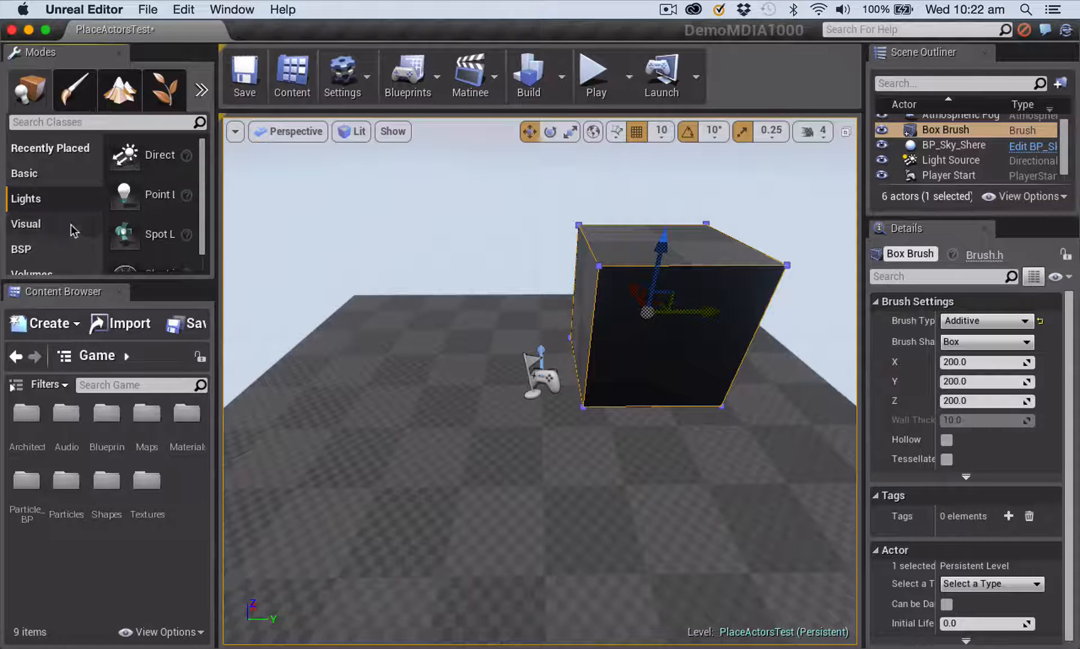
pyautogui.moveTo(138, 195)
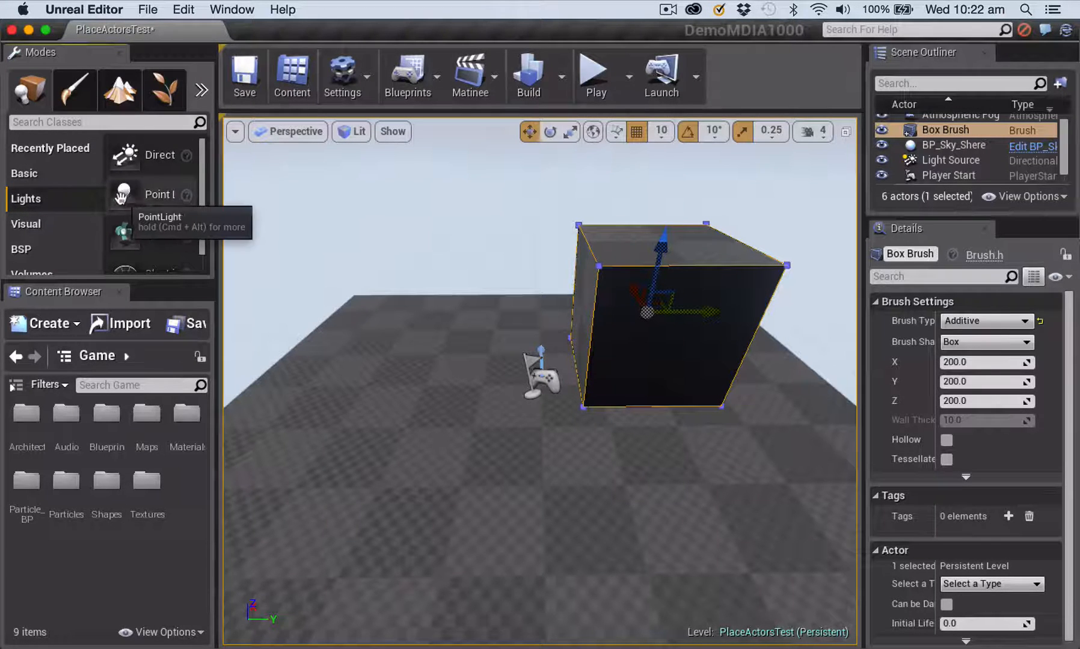
pyautogui.moveTo(330, 249)
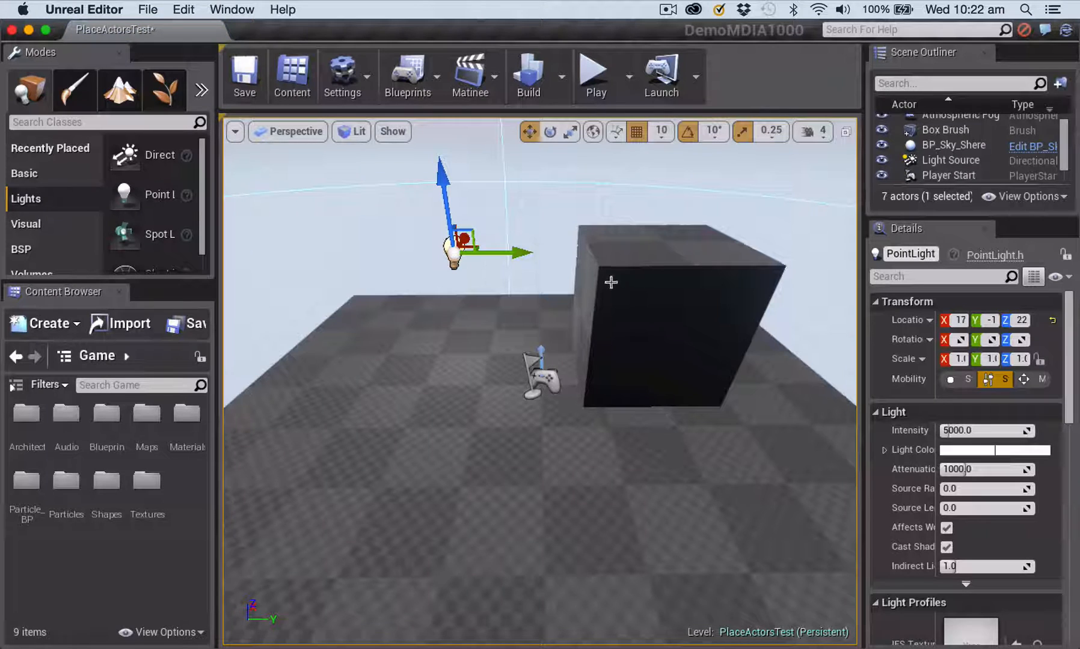
pyautogui.moveTo(149, 194)
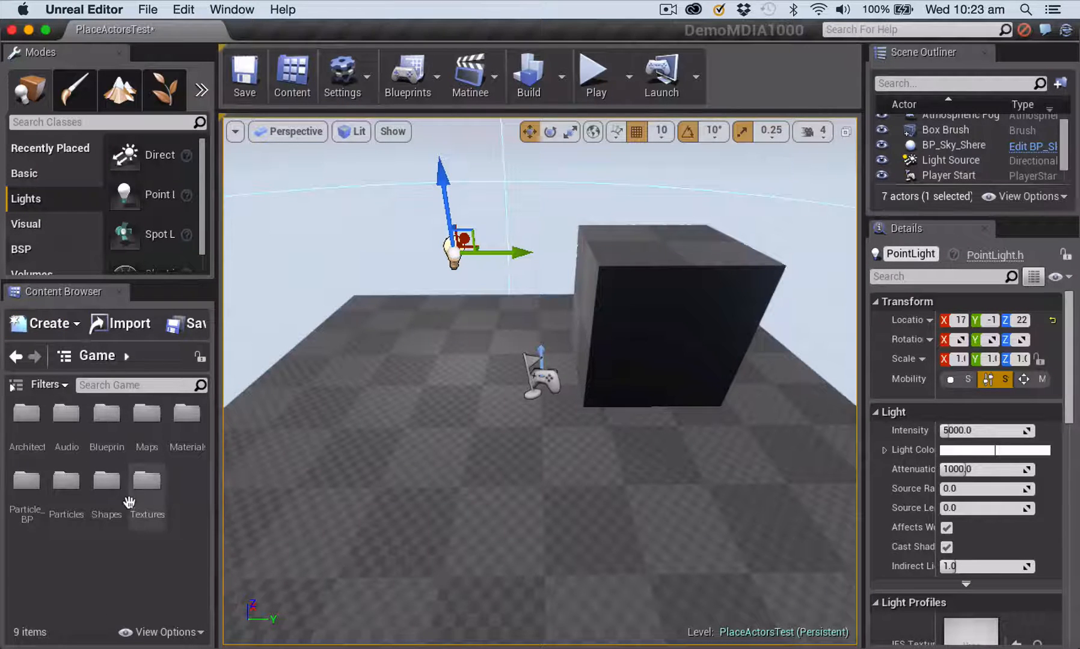
pyautogui.moveTo(201, 462)
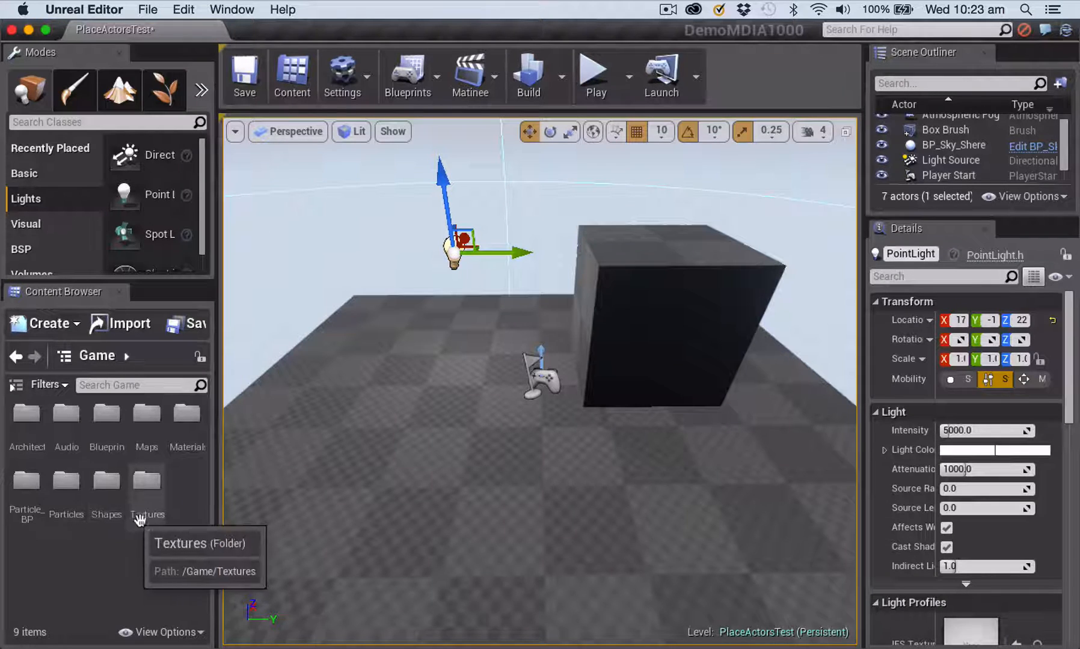
pyautogui.moveTo(89, 445)
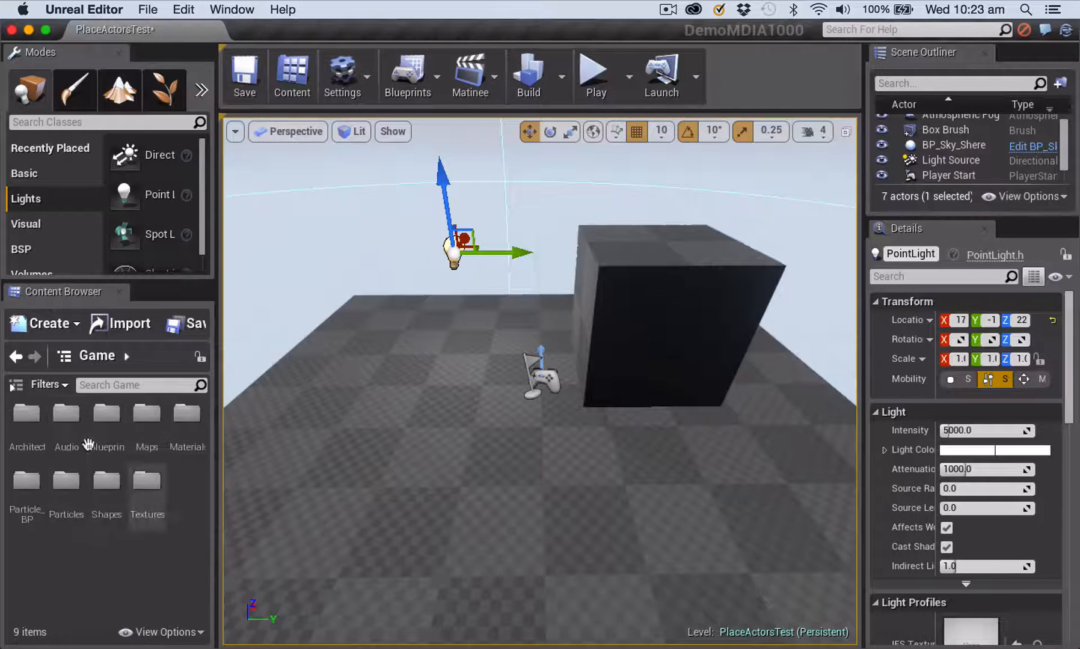
pyautogui.moveTo(25, 414)
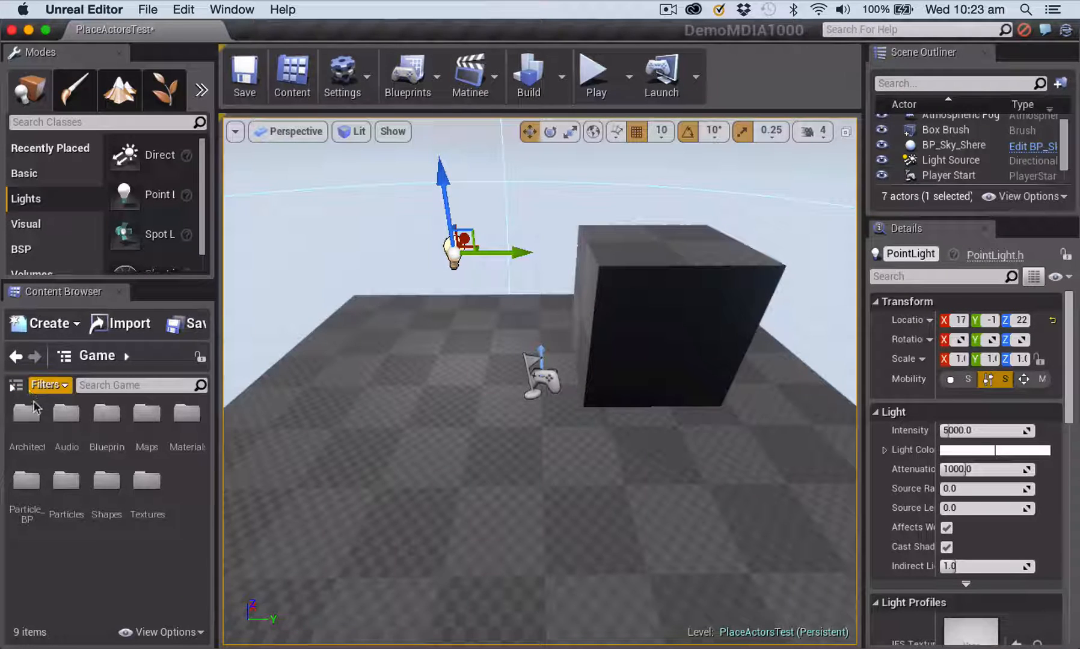
pyautogui.moveTo(17, 384)
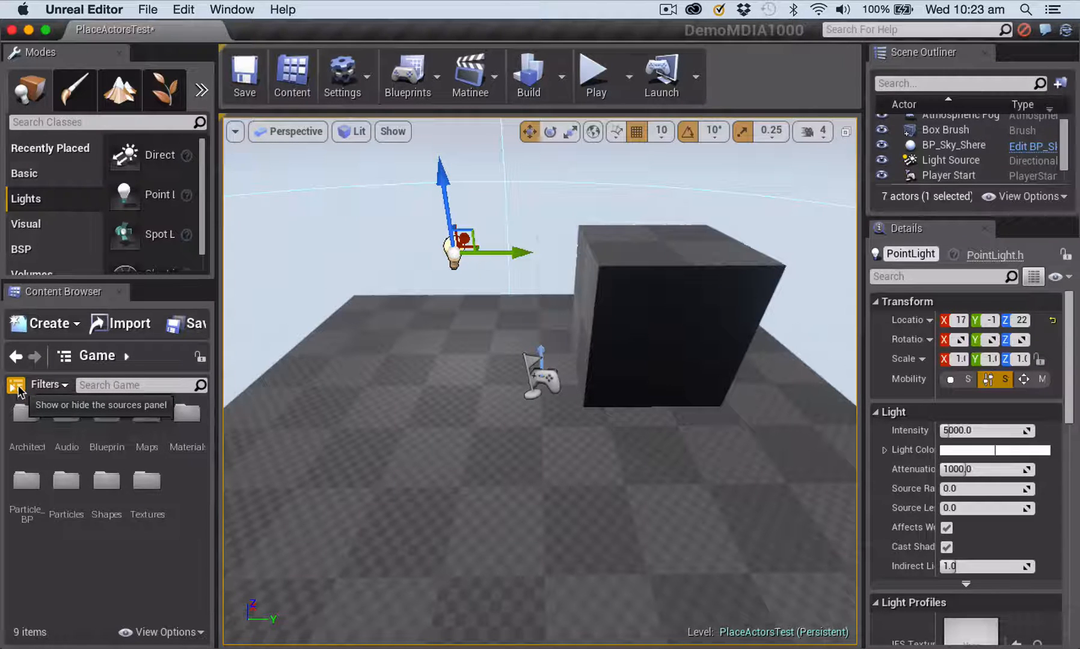
pyautogui.click(18, 385)
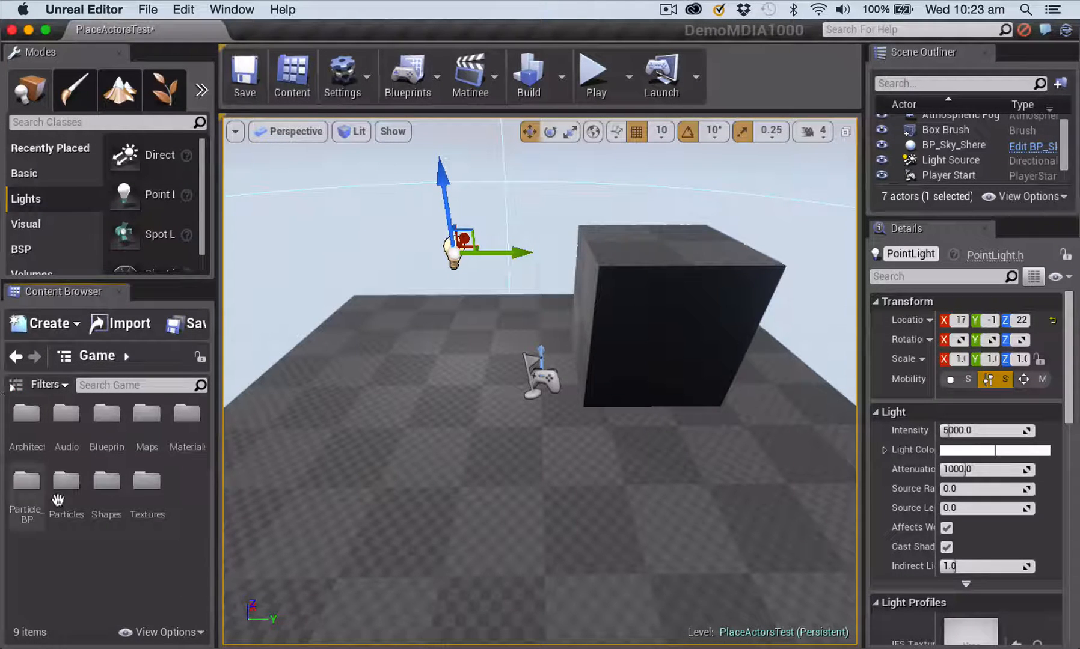
pyautogui.moveTo(87, 523)
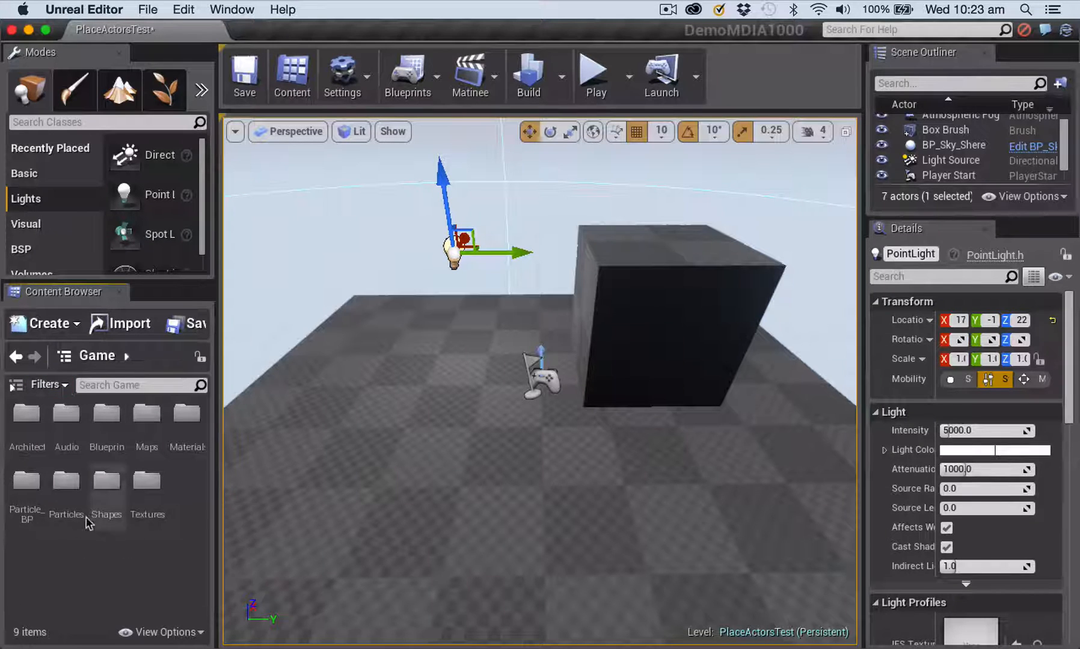
pyautogui.moveTo(107, 479)
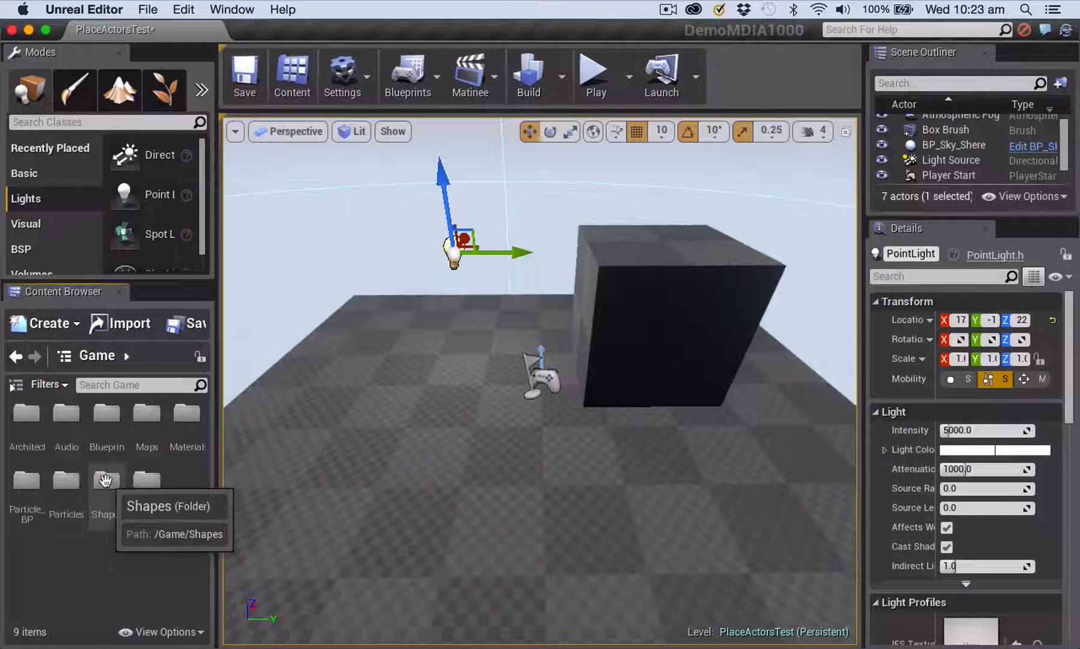
# - Place a Shape_Cylinder mesh from the Shapes folder above the floor, left of the box
pyautogui.doubleClick(106, 480)
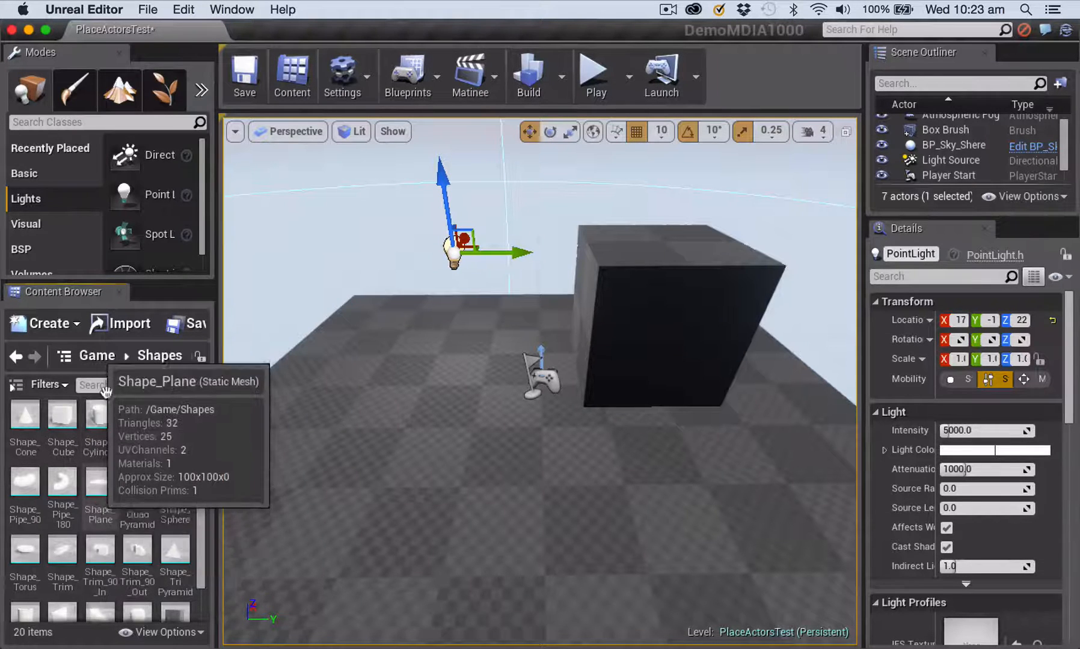
pyautogui.moveTo(98, 414)
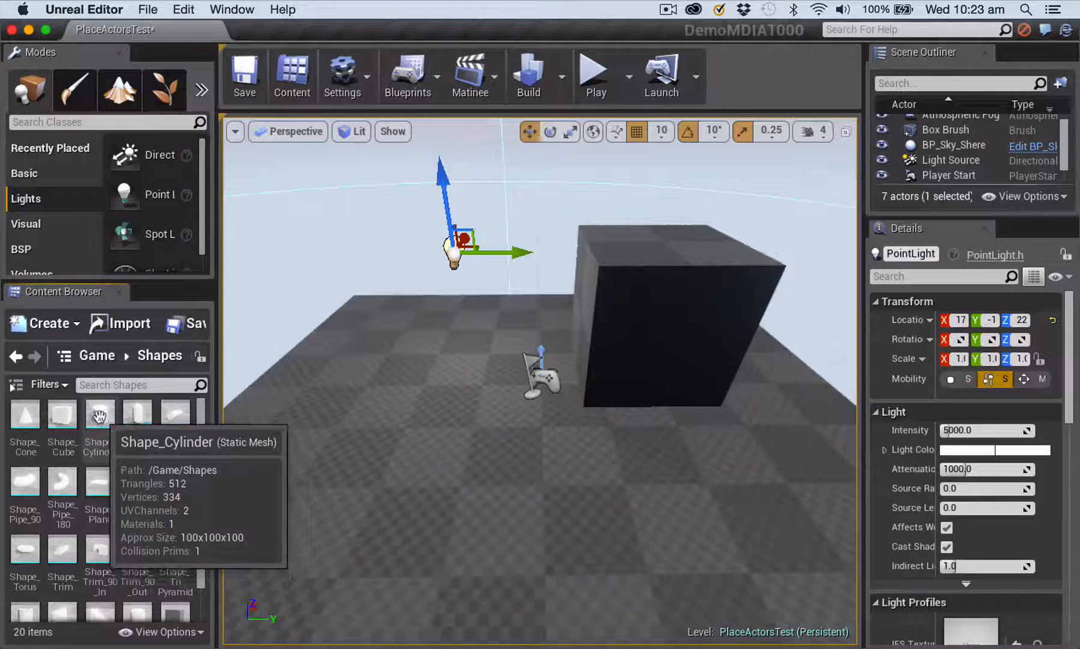
pyautogui.click(99, 415)
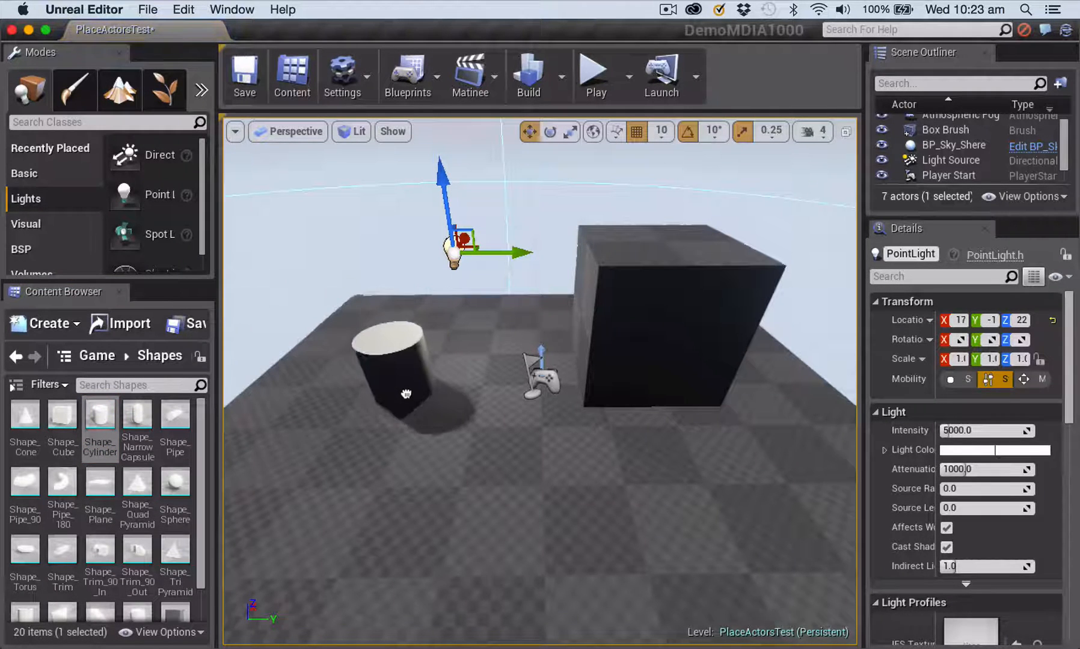
pyautogui.click(404, 374)
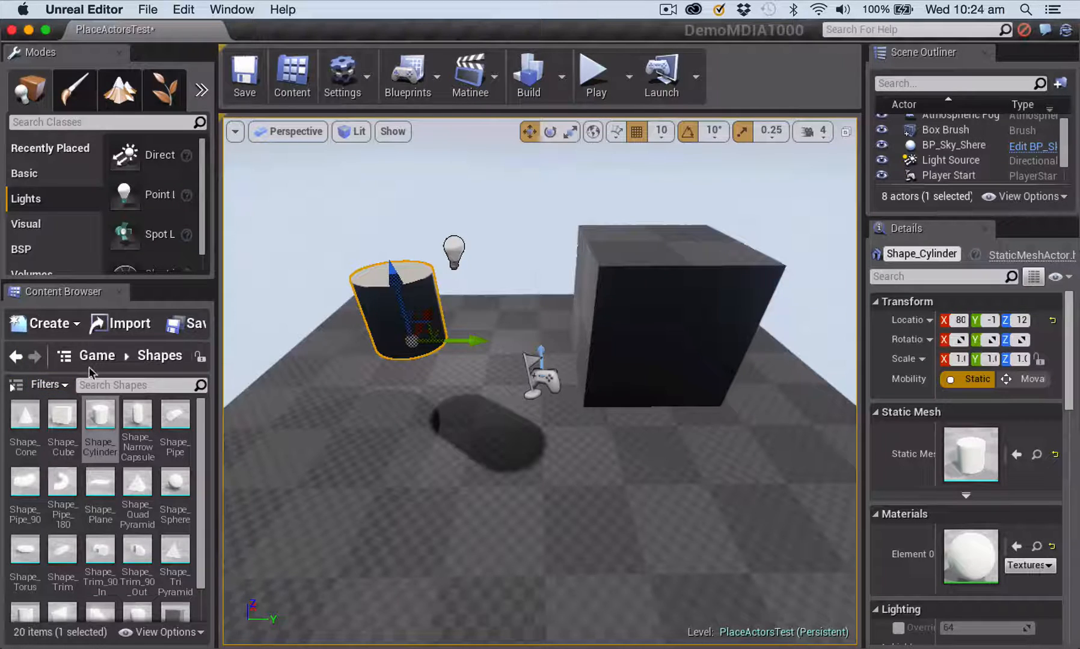
pyautogui.click(97, 356)
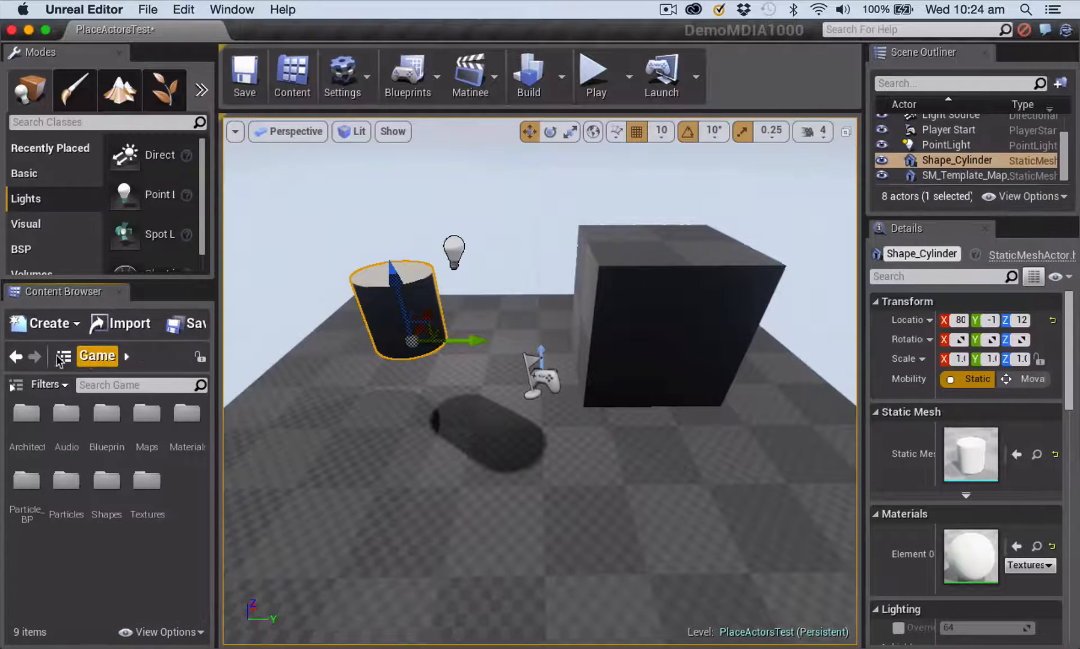
pyautogui.moveTo(105, 444)
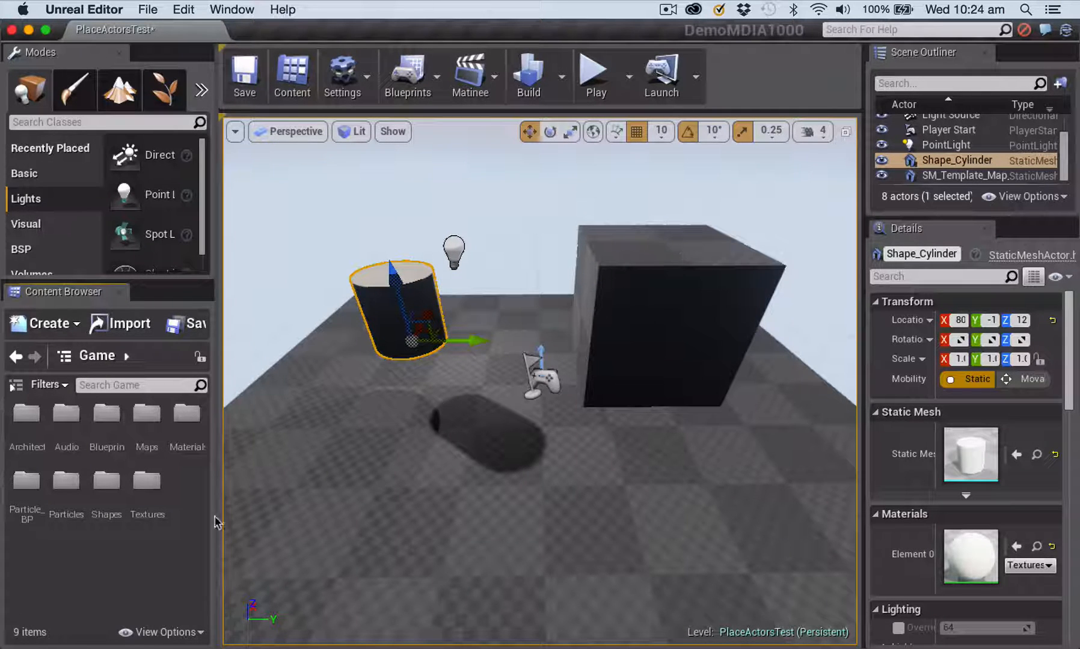
pyautogui.moveTo(184, 411)
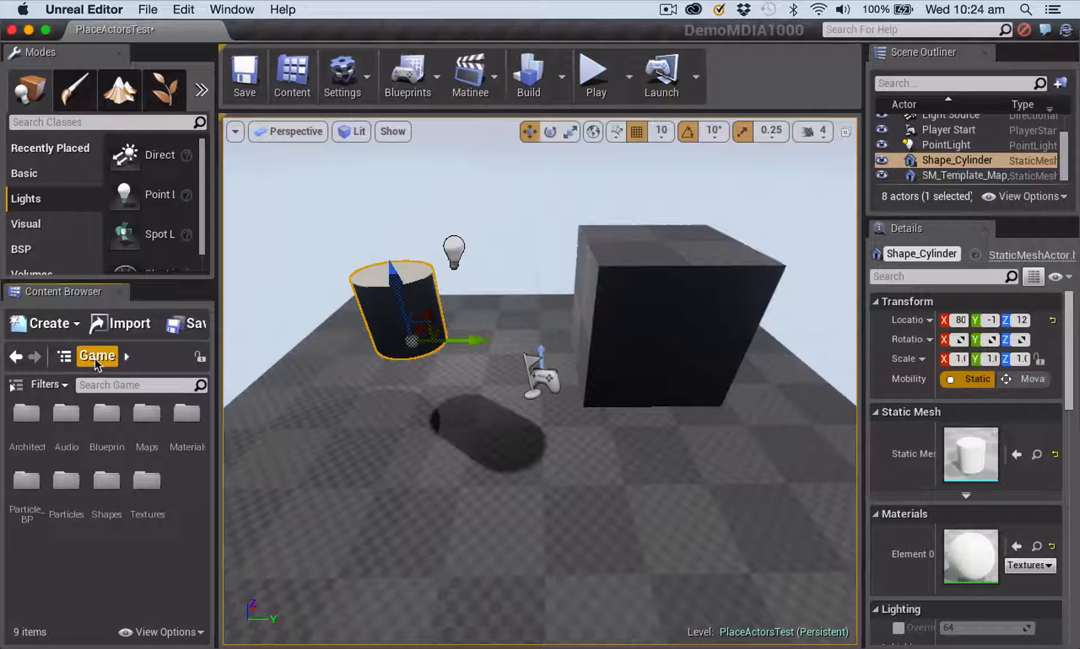
pyautogui.moveTo(140, 363)
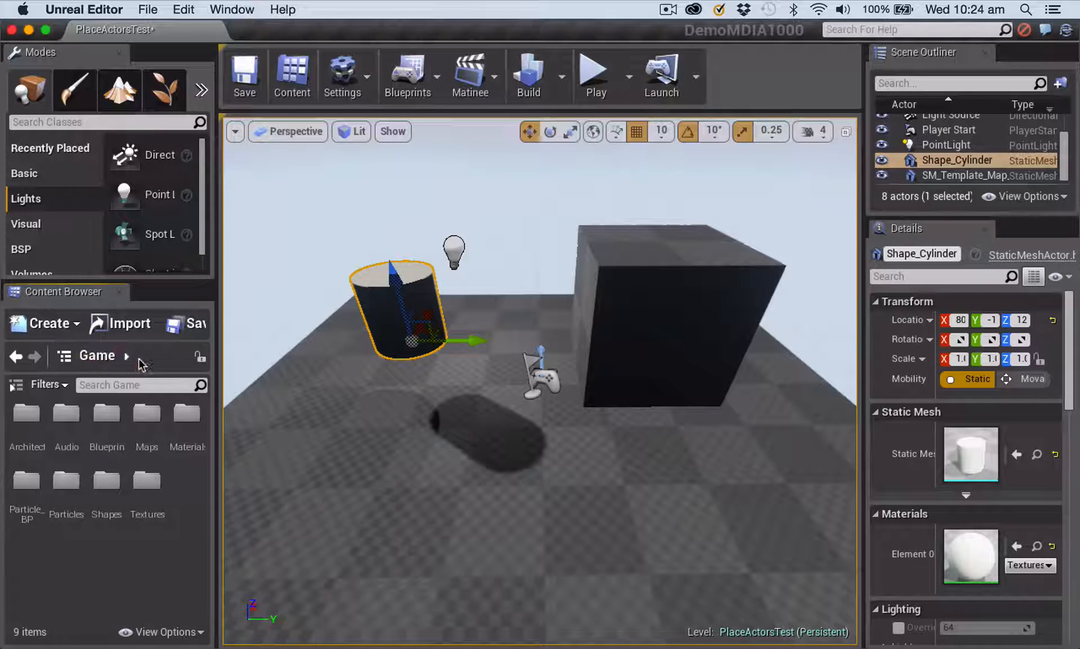
pyautogui.moveTo(146, 362)
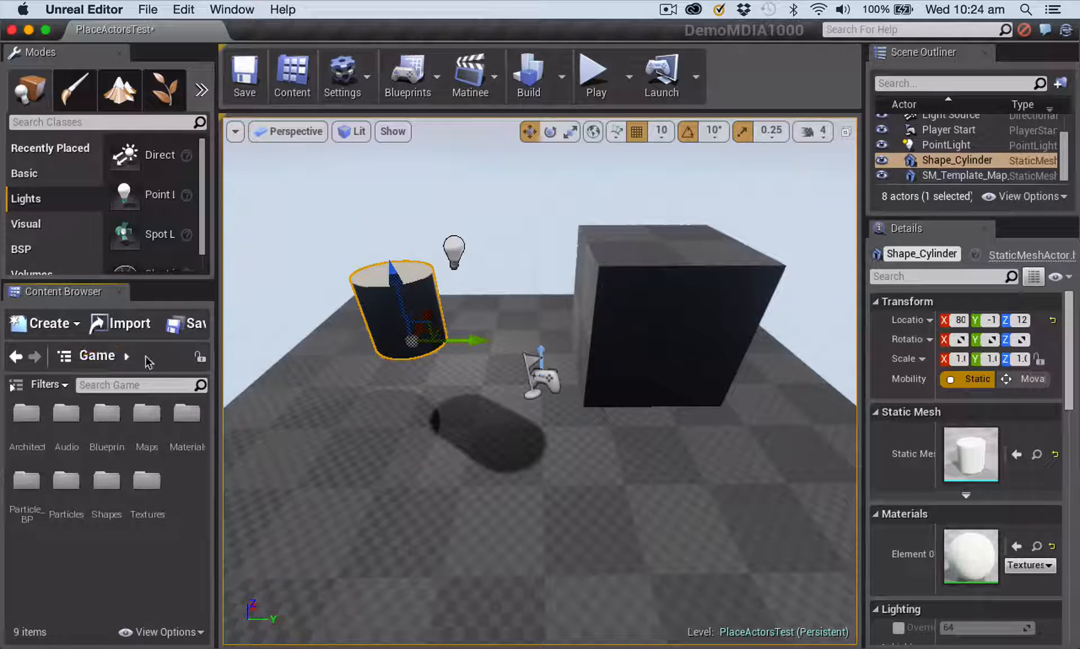
pyautogui.moveTo(66, 357)
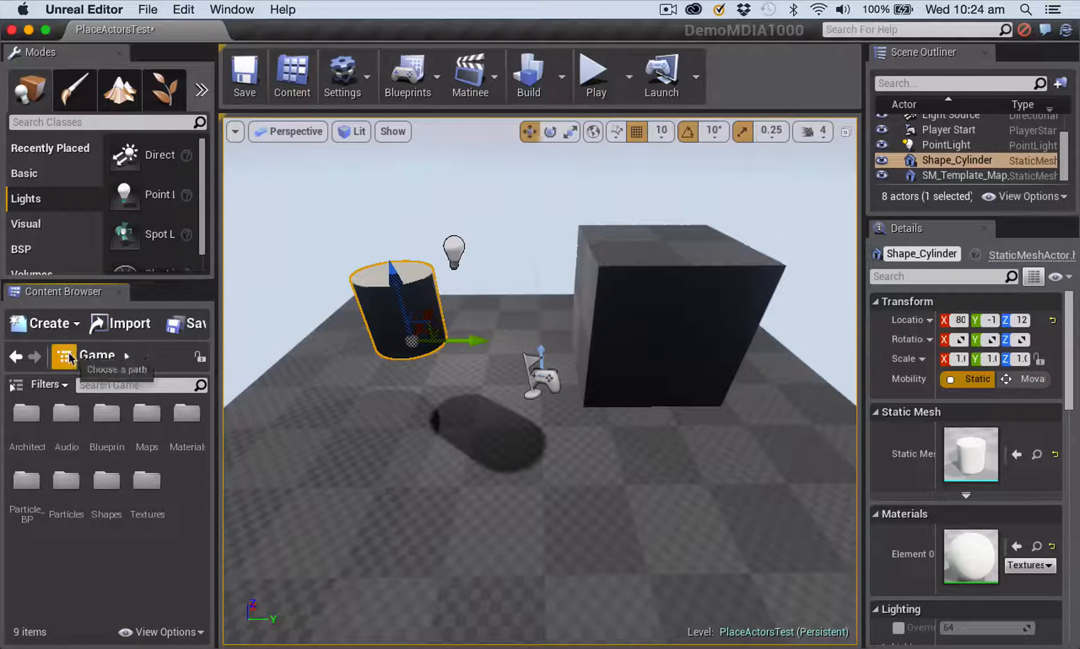
pyautogui.click(65, 357)
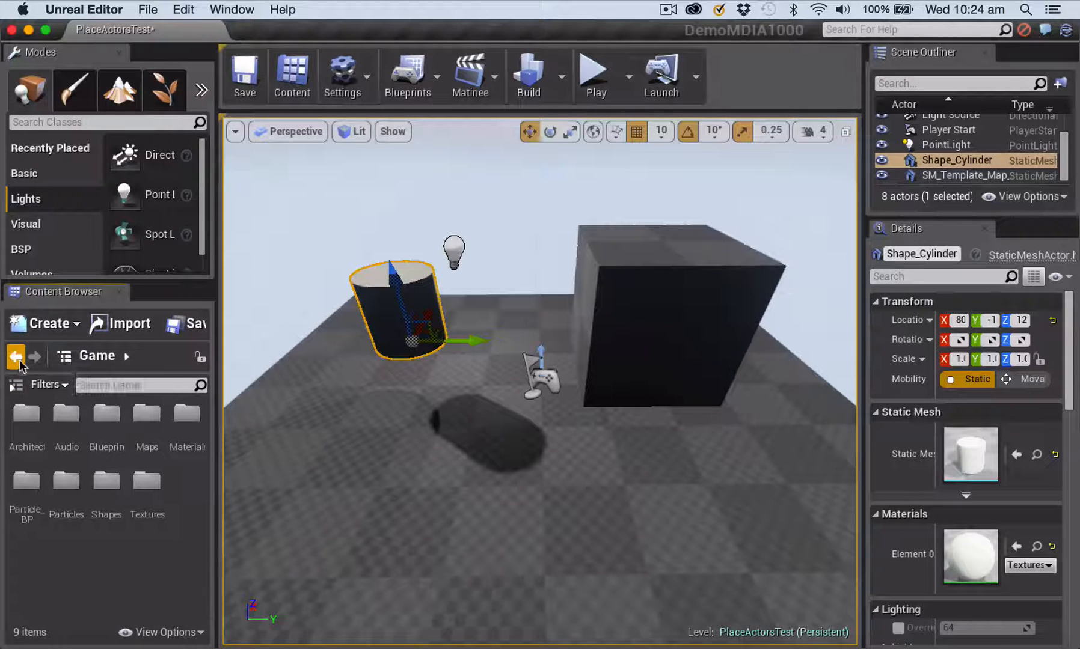
pyautogui.moveTo(16, 356)
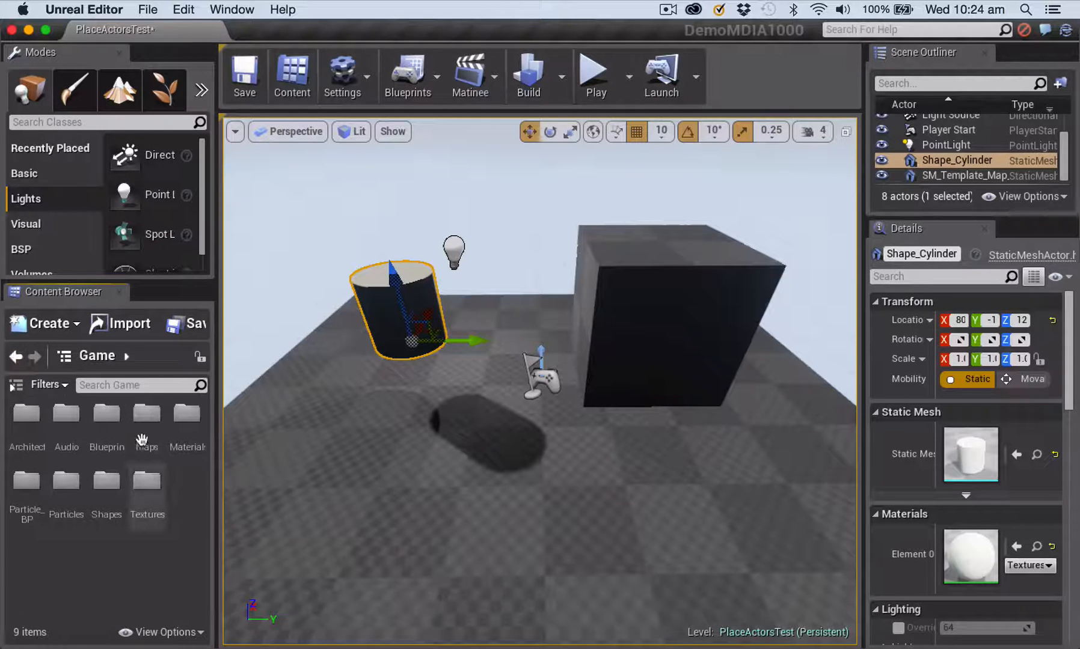
pyautogui.moveTo(188, 413)
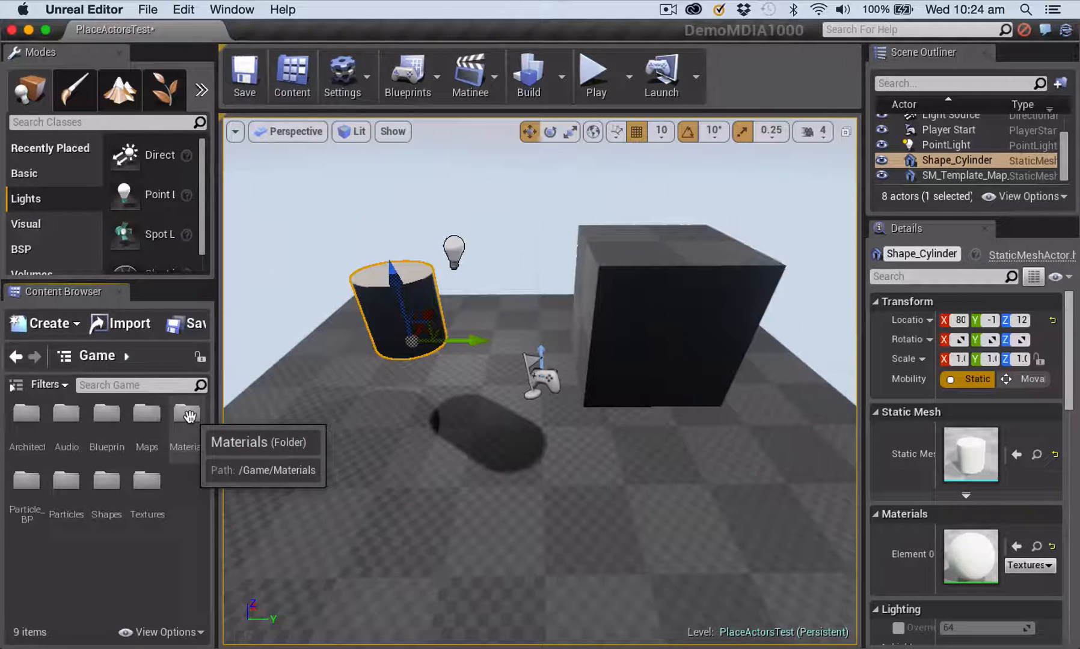
# - Browse into the Materials folder to reach M_Brick_Clay_New for the cylinder
pyautogui.doubleClick(184, 413)
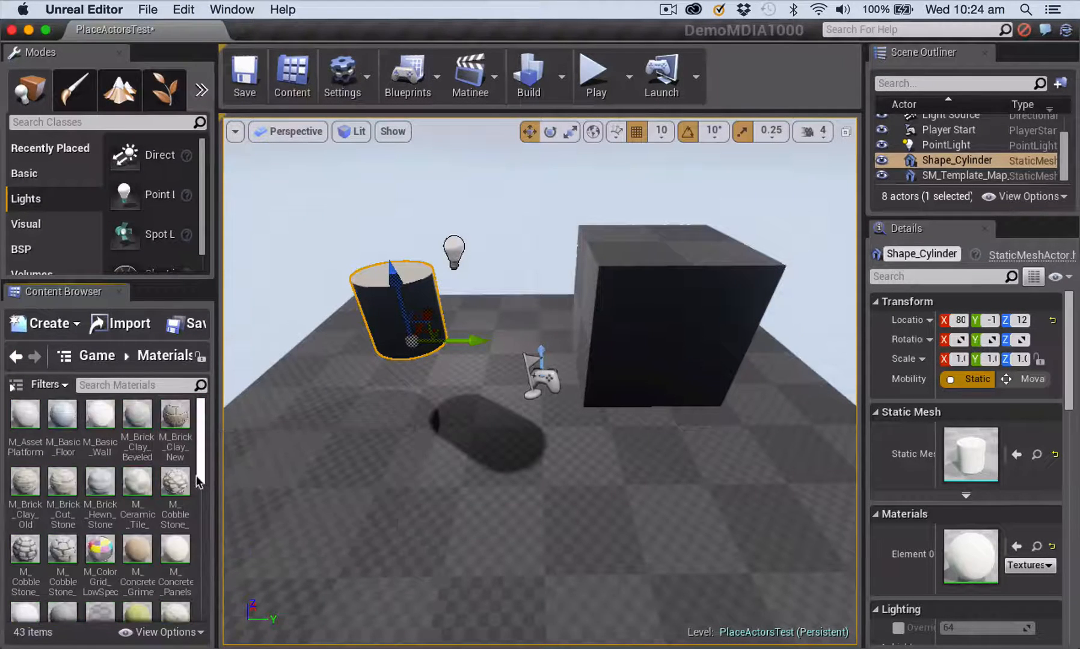
pyautogui.moveTo(174, 414)
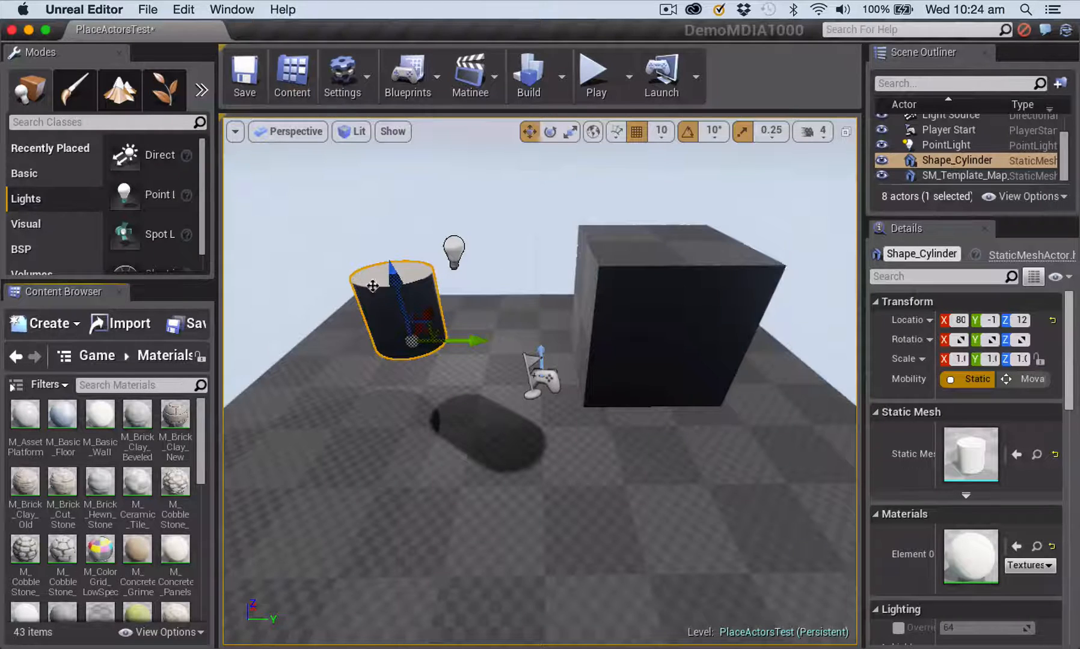
pyautogui.moveTo(175, 414)
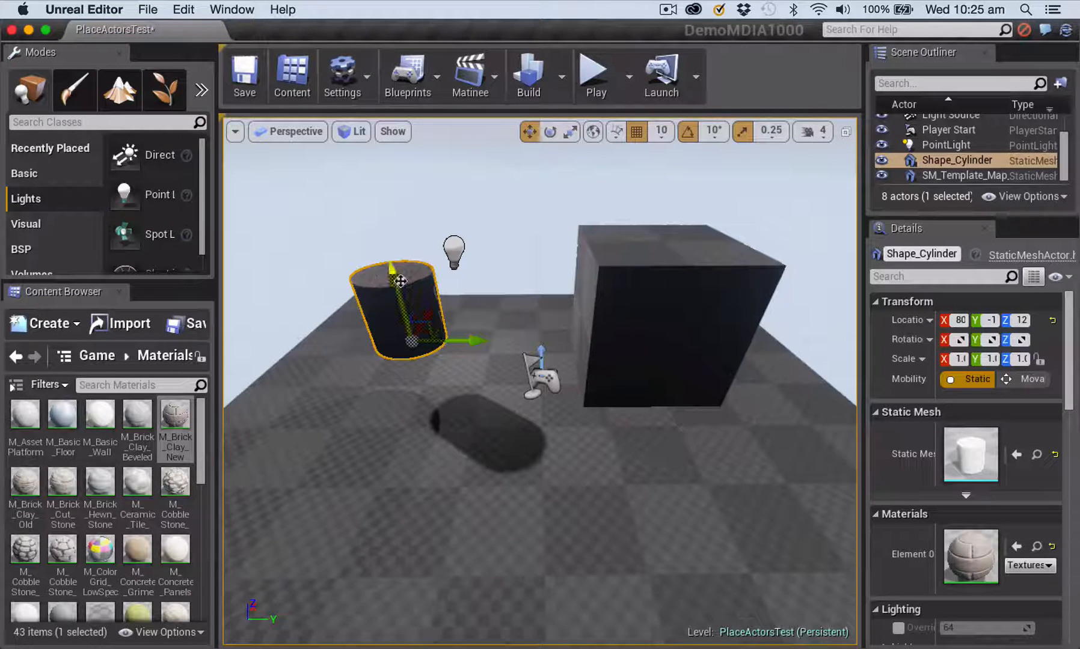
# - Select the box brush and review its Brush Settings and empty Surface Materials
pyautogui.click(682, 310)
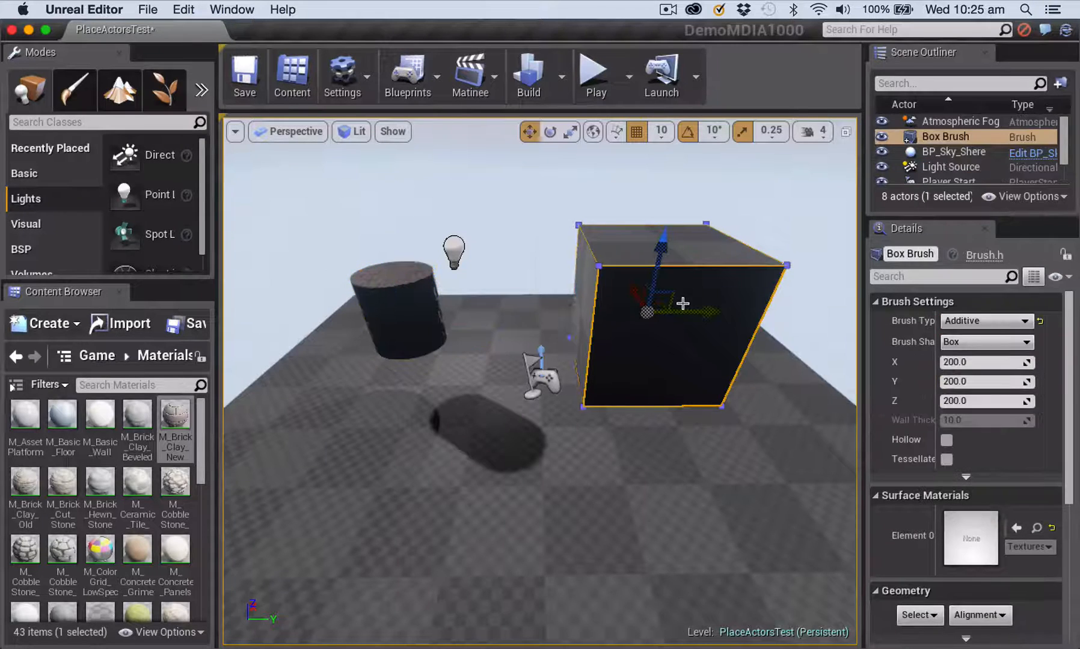
pyautogui.click(400, 310)
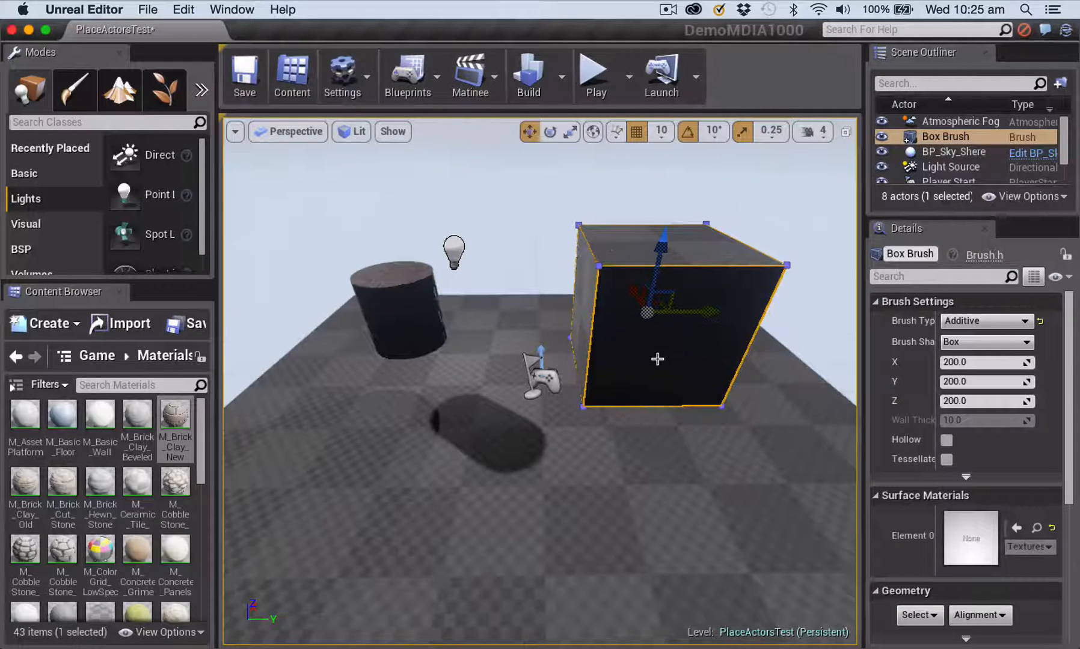
pyautogui.moveTo(518, 230)
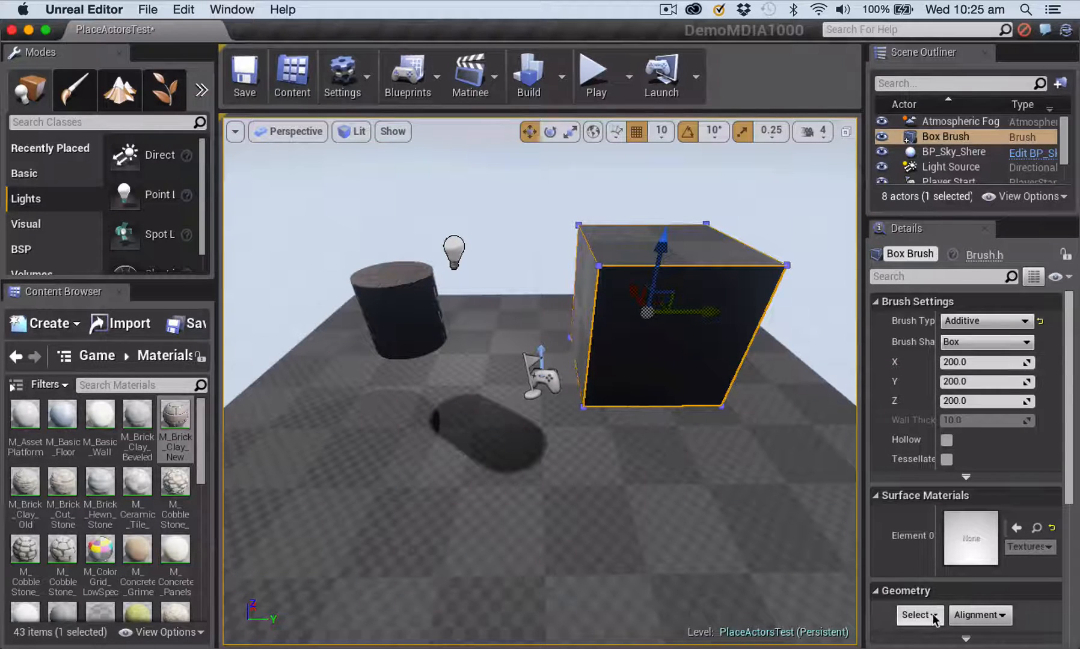
pyautogui.click(919, 614)
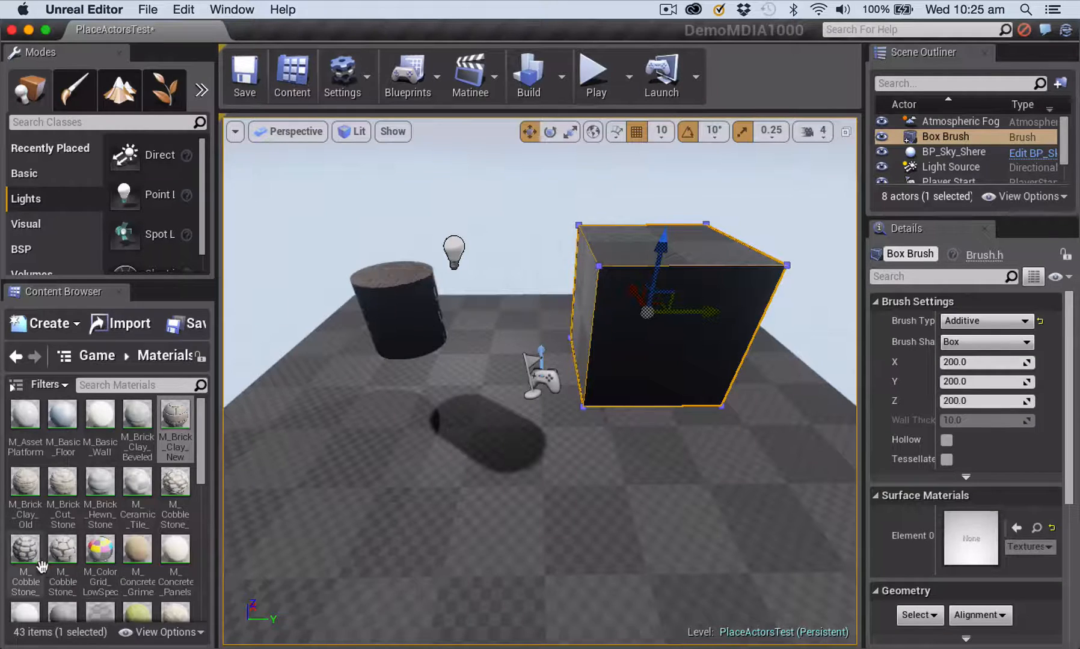
pyautogui.moveTo(63, 413)
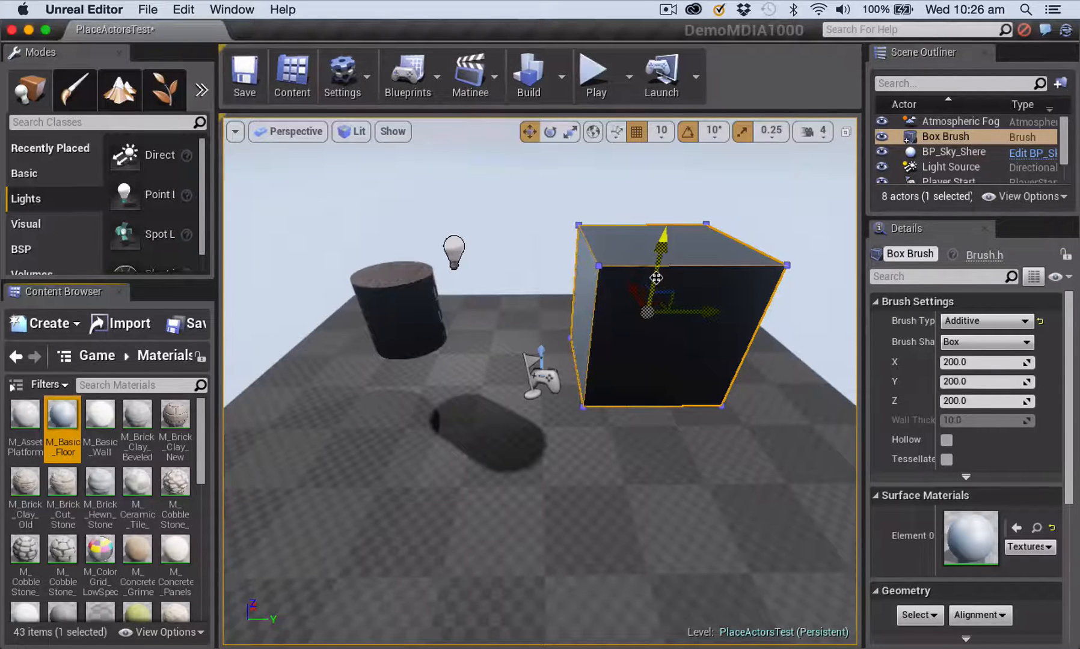
# - Assign the gray M_Basic_Floor material to the box brush's surface Element 0
pyautogui.click(953, 151)
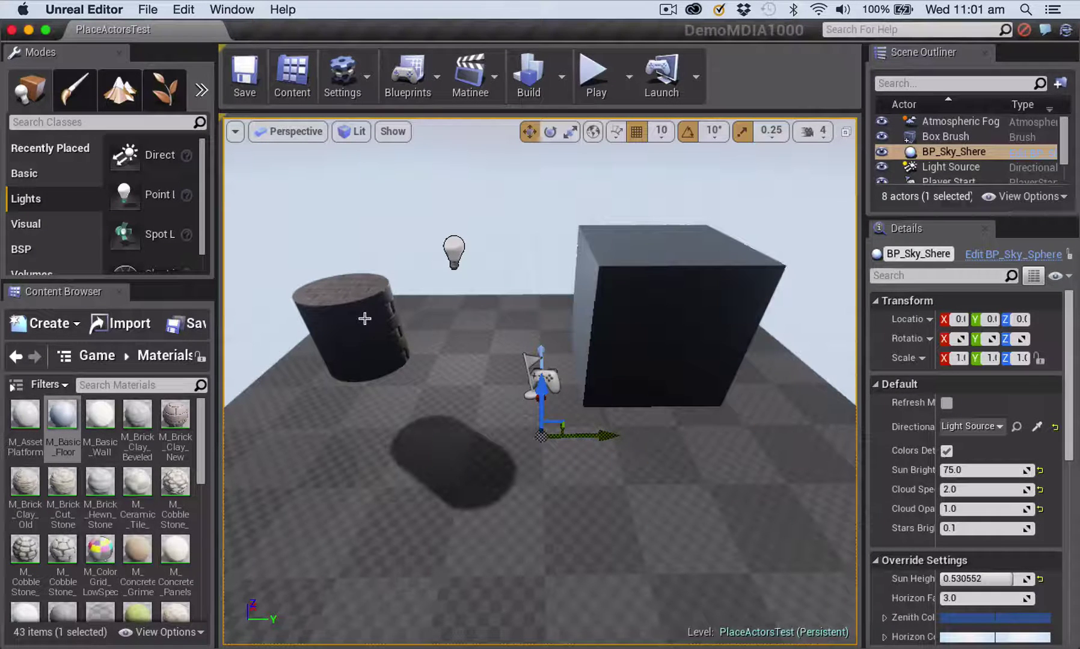
pyautogui.click(351, 327)
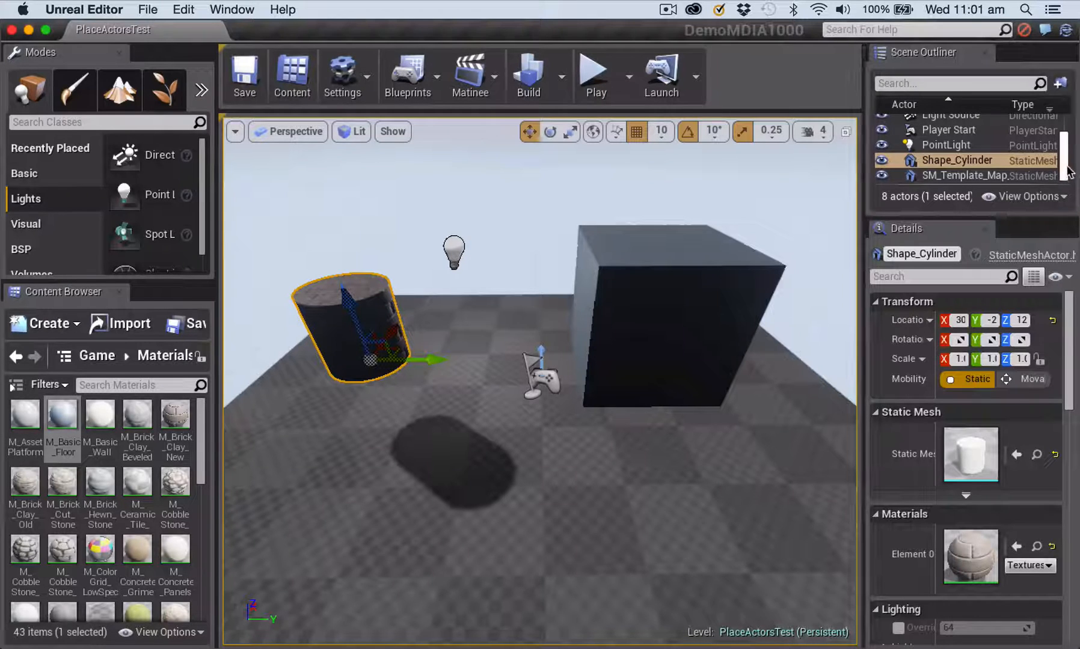
pyautogui.click(946, 144)
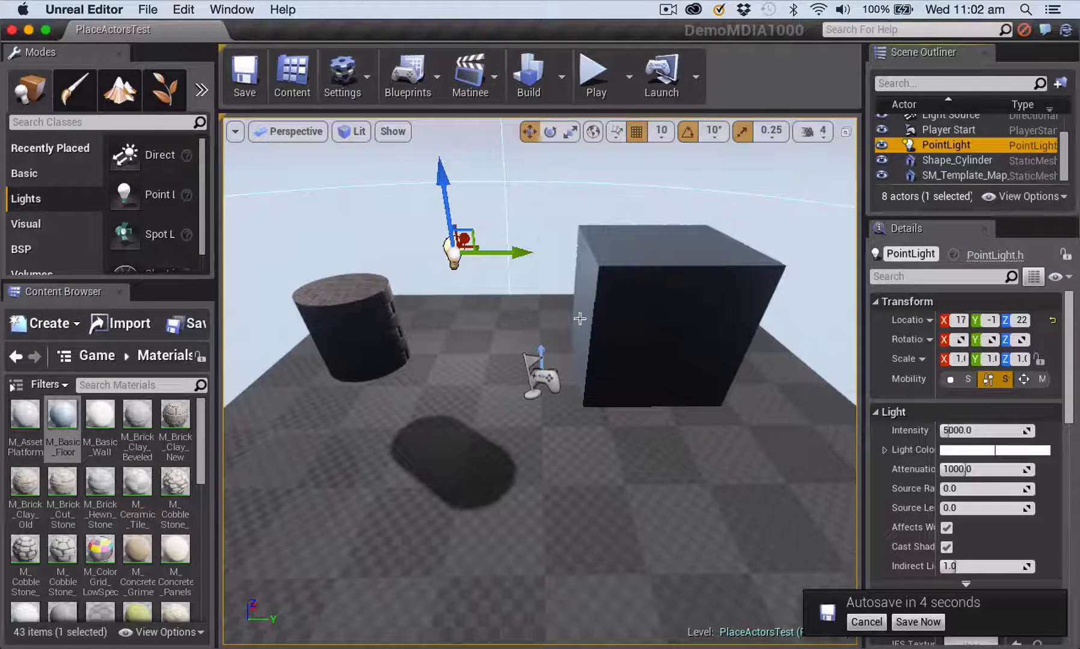
pyautogui.moveTo(406, 384)
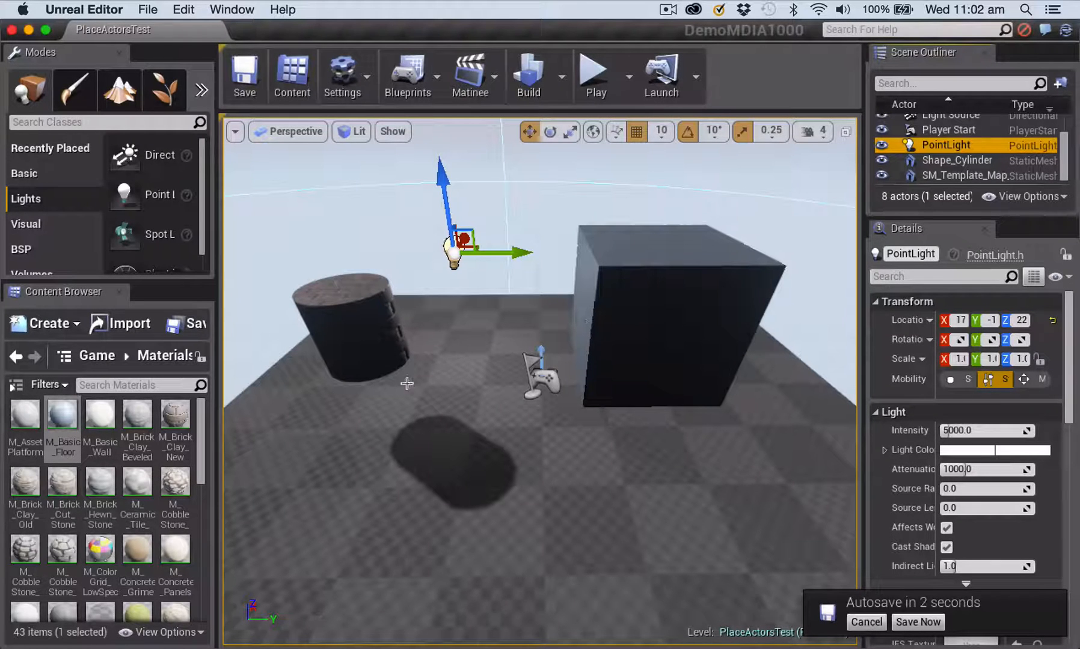
pyautogui.click(916, 621)
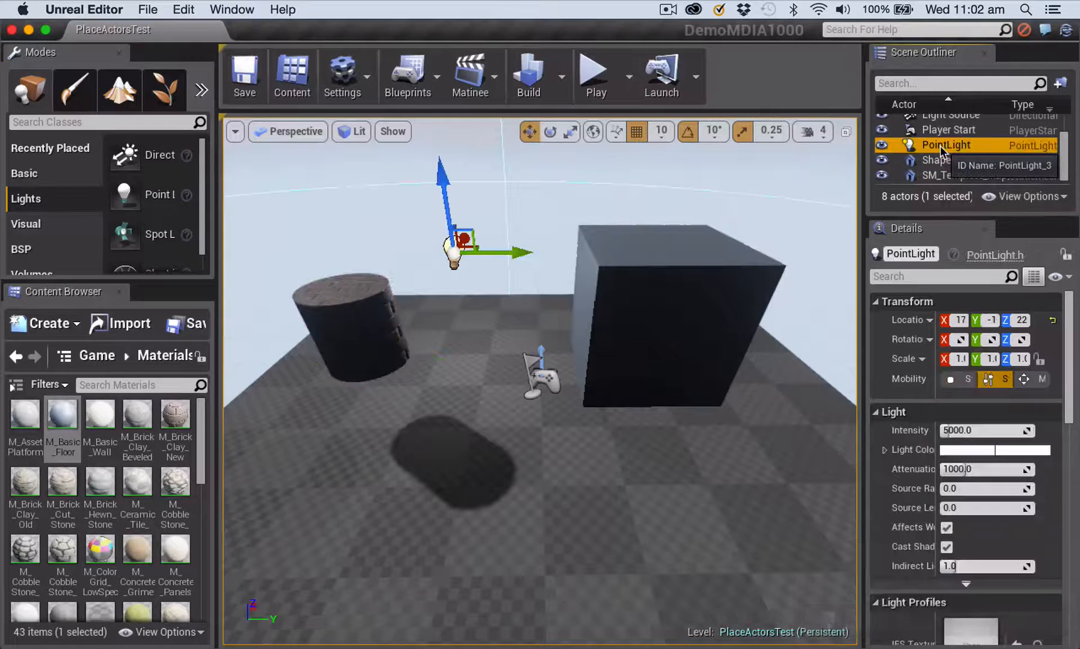
pyautogui.moveTo(948, 174)
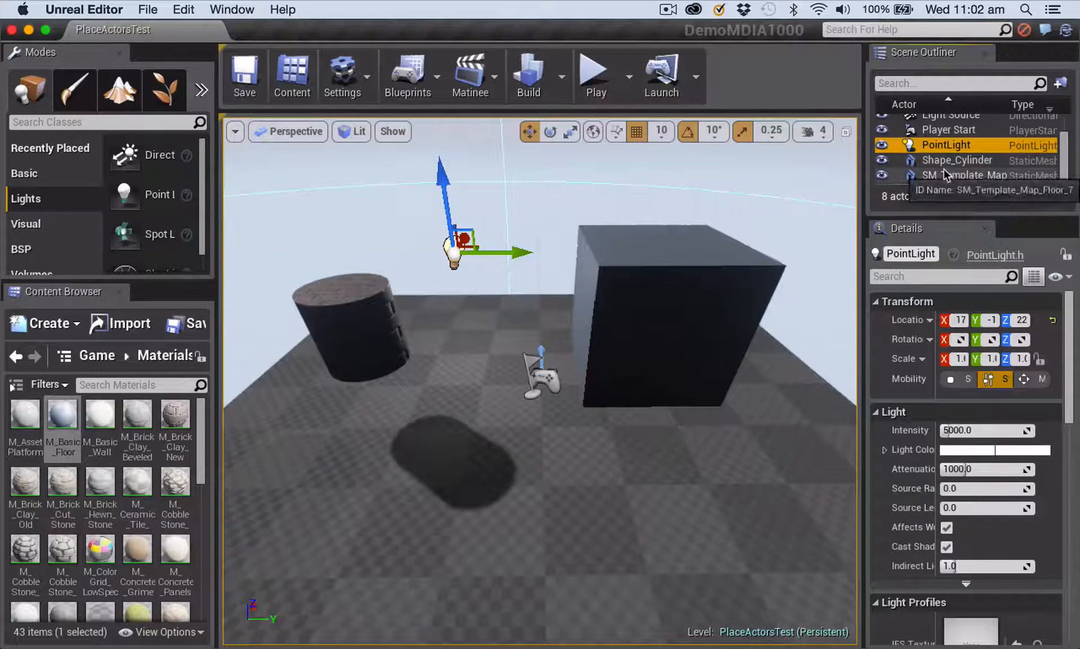
pyautogui.moveTo(954, 160)
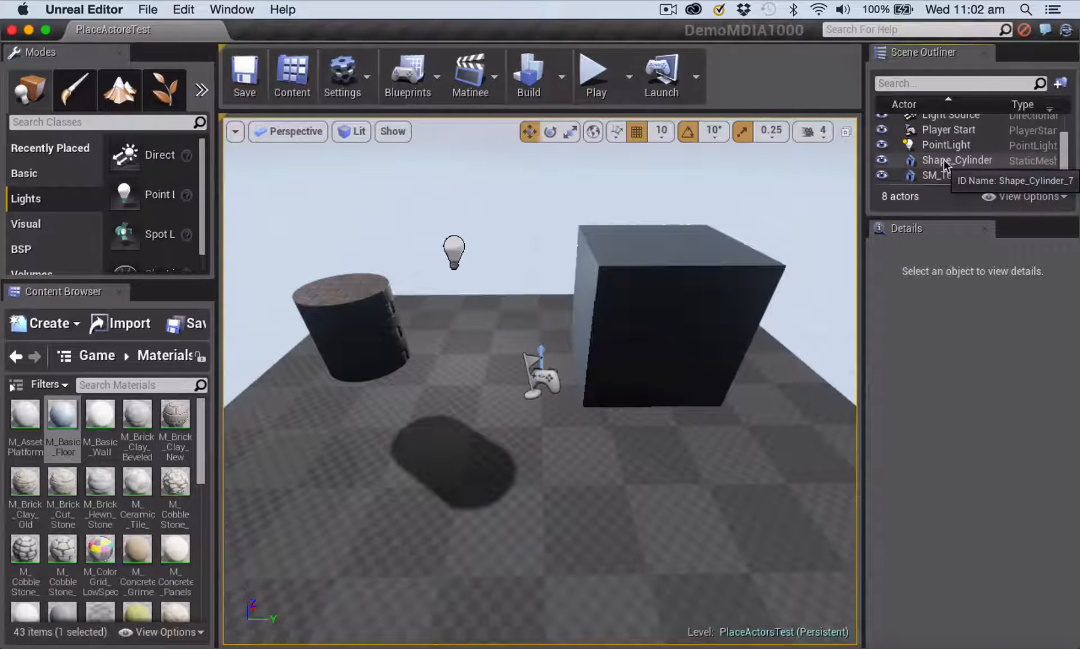
pyautogui.click(946, 144)
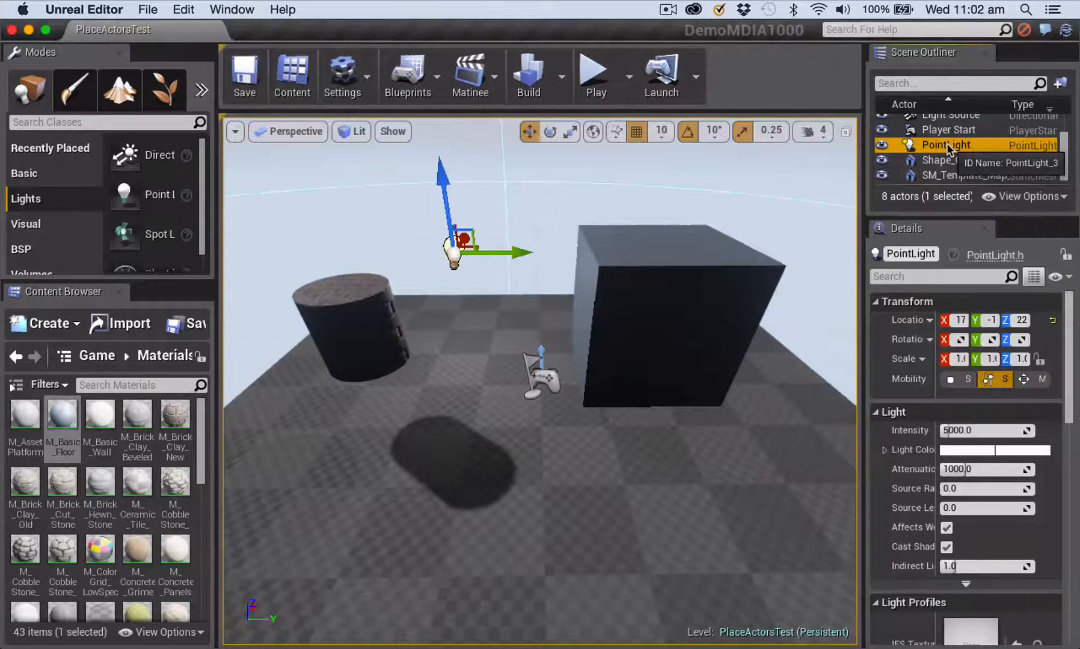
pyautogui.moveTo(380, 345)
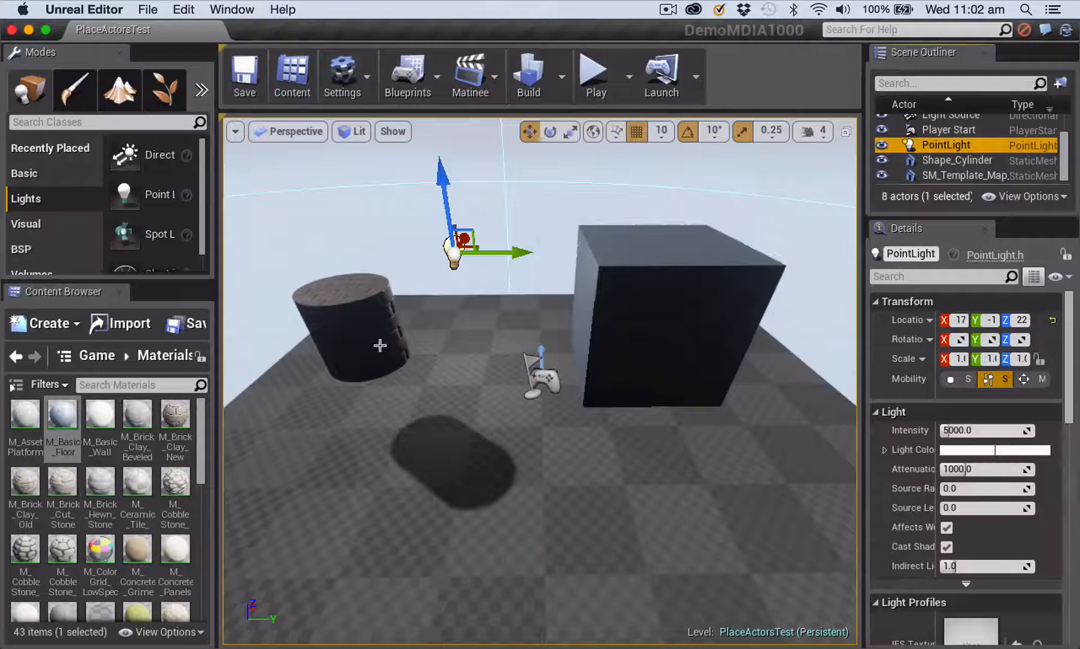
pyautogui.click(350, 327)
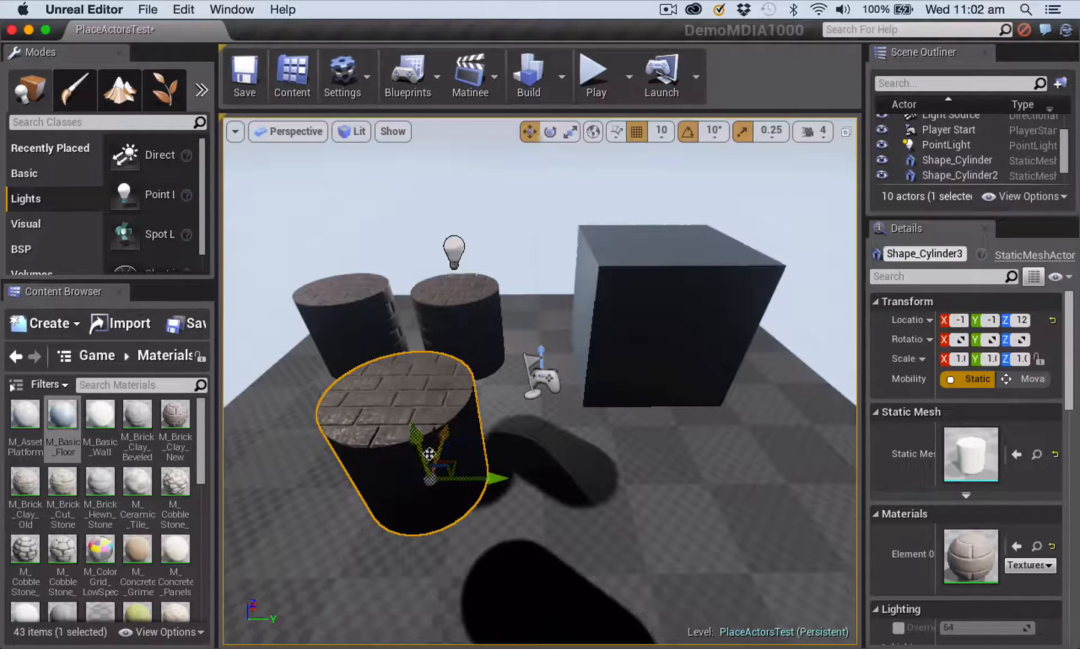
pyautogui.press('delete')
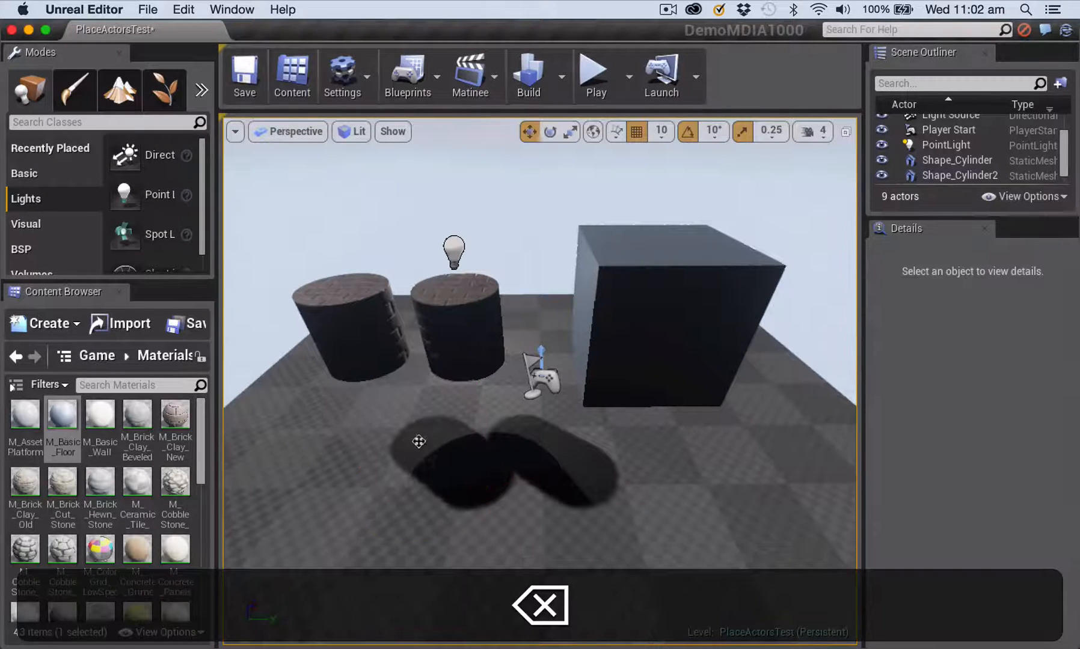
pyautogui.click(458, 323)
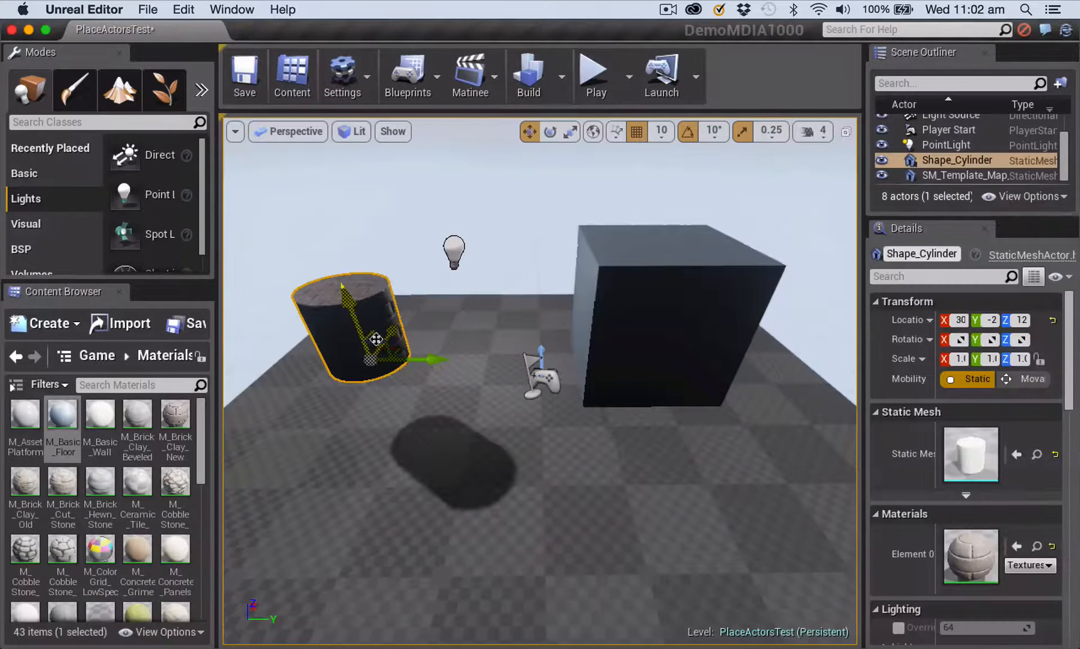
# - Duplicate the brick cylinder as Shape_Cylinder2 with Cmd+C / Cmd+V
pyautogui.press('cmd+c')
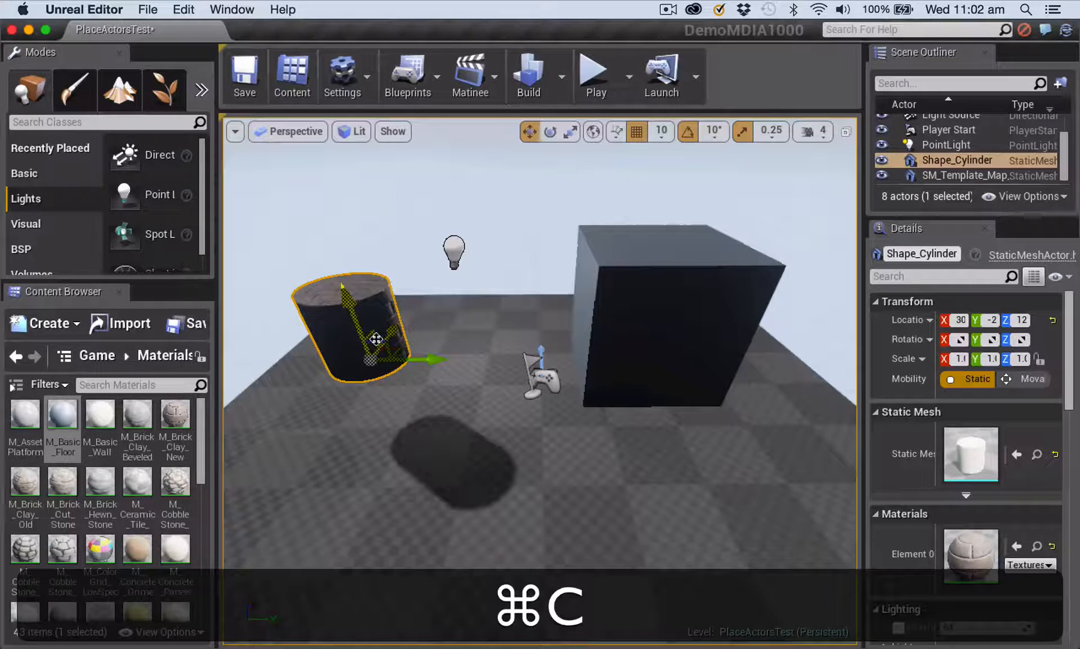
pyautogui.press('cmd+v')
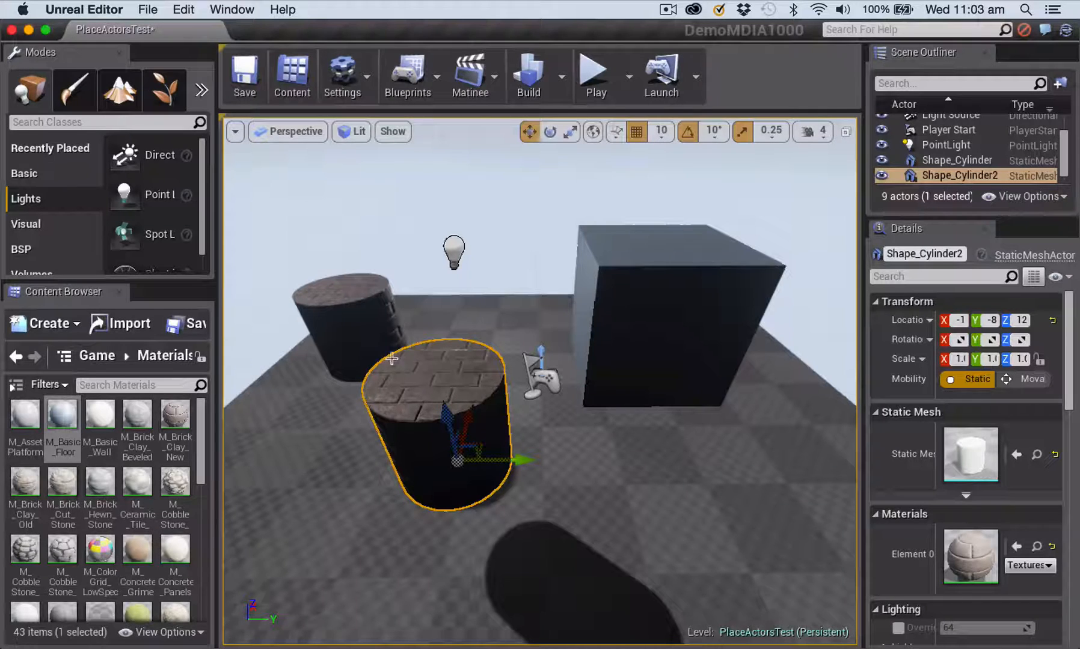
pyautogui.moveTo(416, 267)
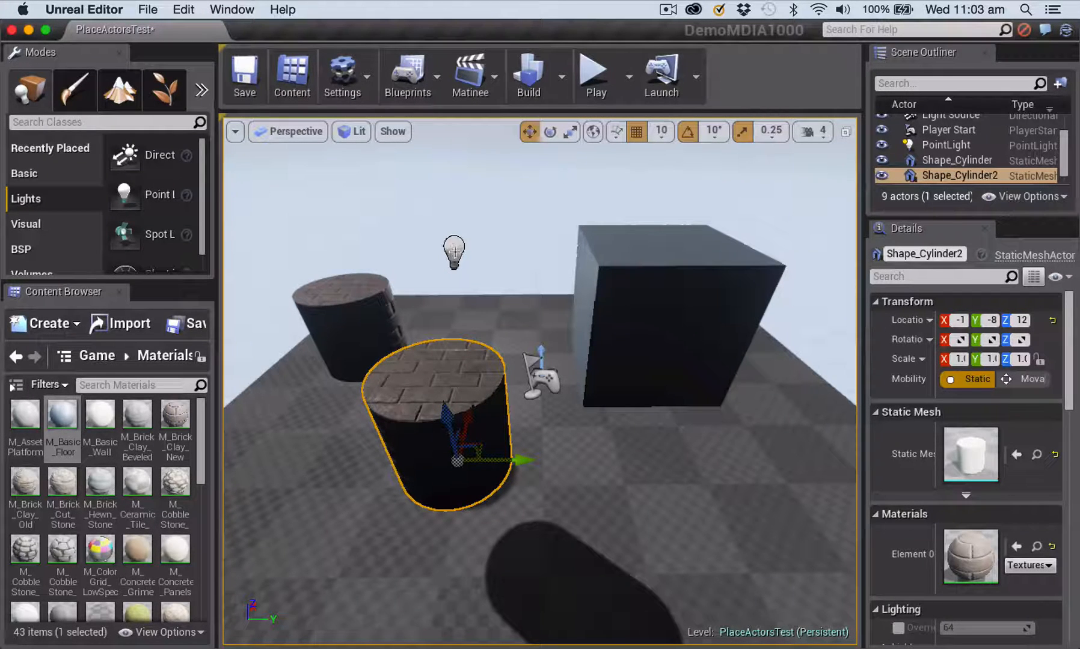
pyautogui.moveTo(479, 263)
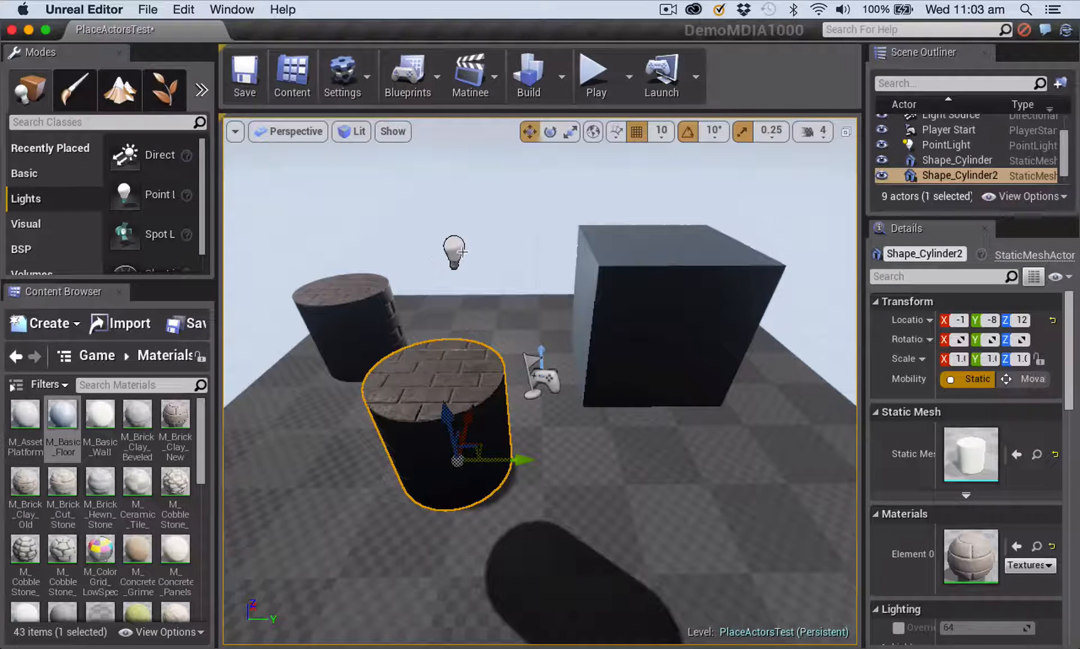
pyautogui.moveTo(453, 241)
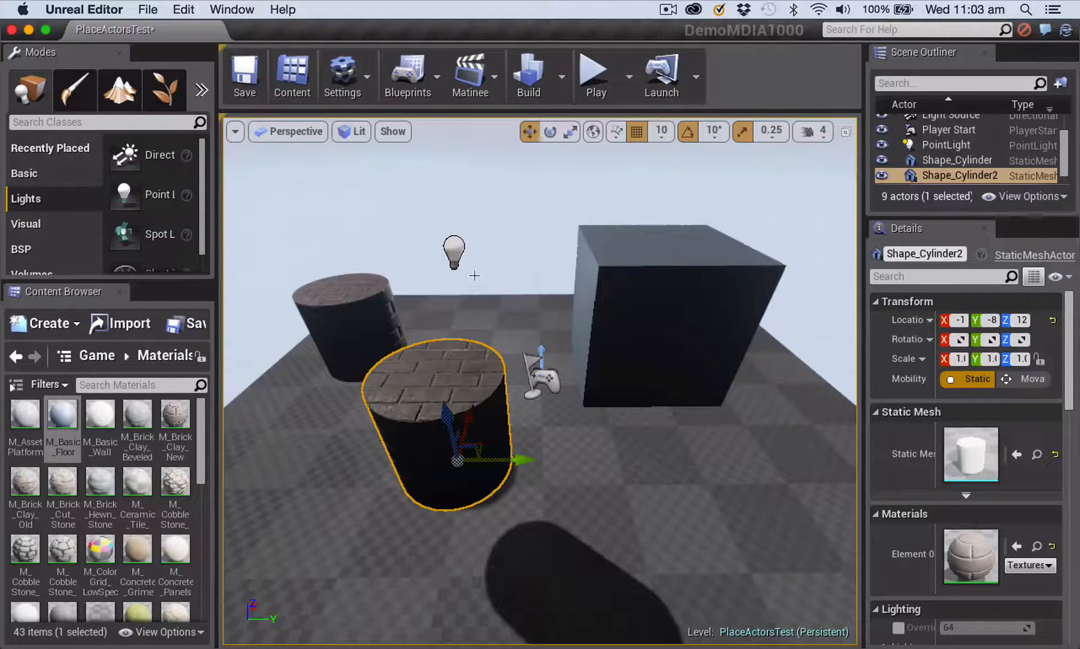
pyautogui.moveTo(476, 253)
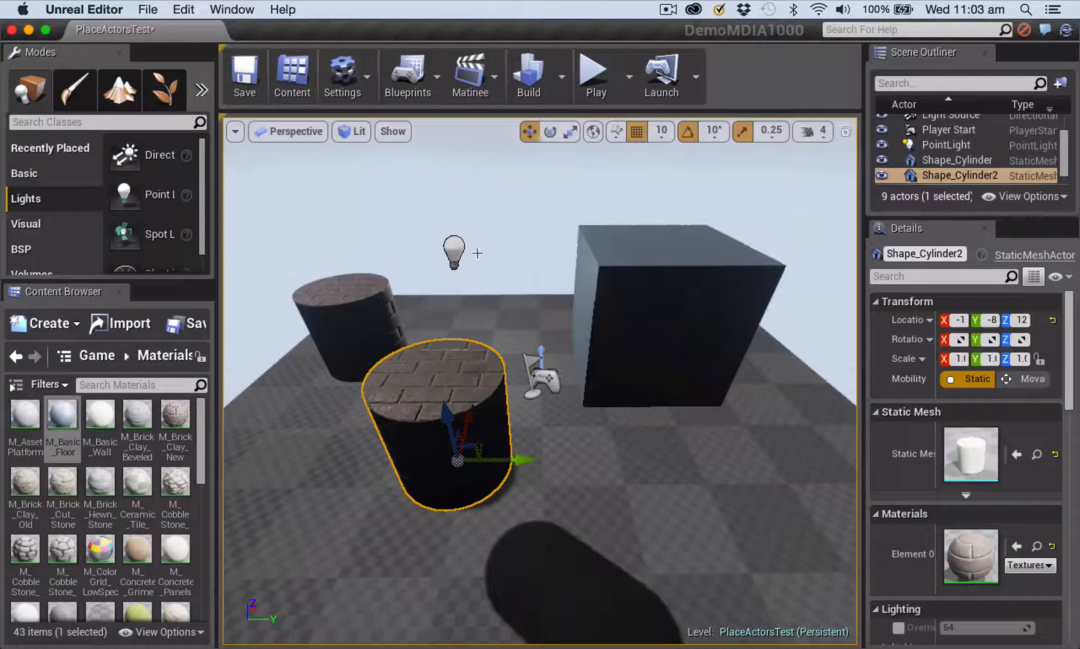
pyautogui.moveTo(426, 283)
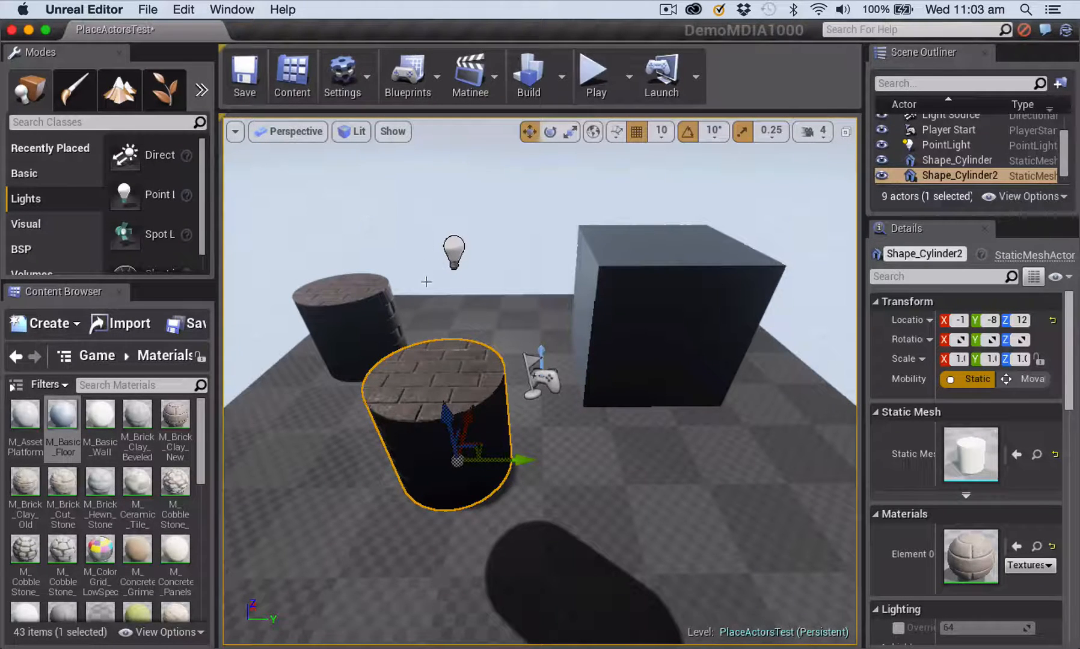
pyautogui.moveTo(500, 264)
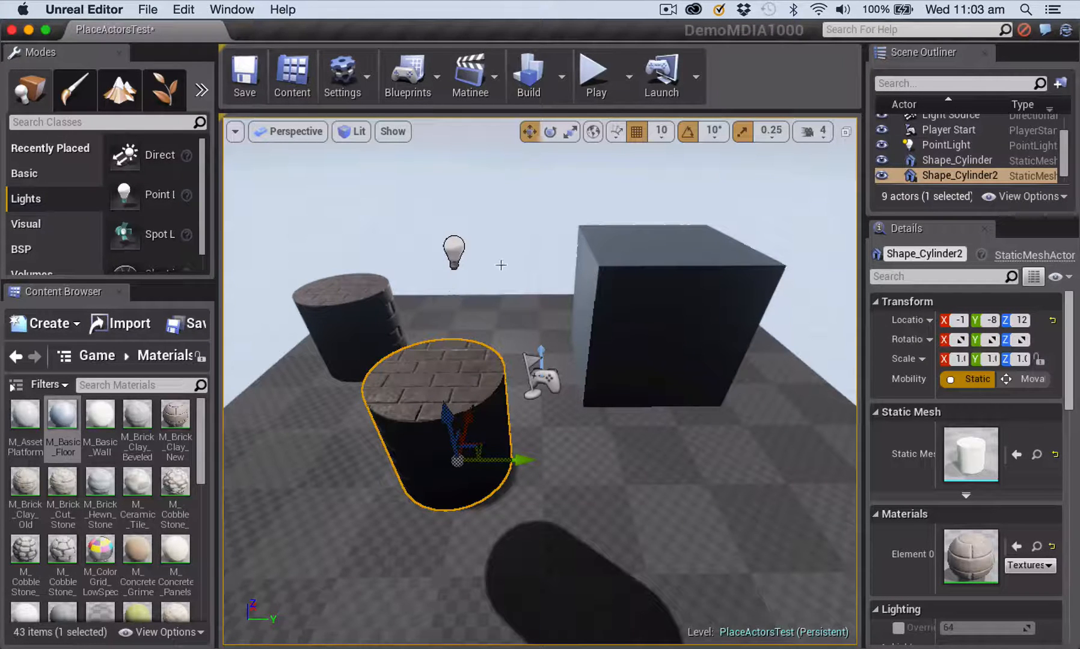
pyautogui.moveTo(566, 331)
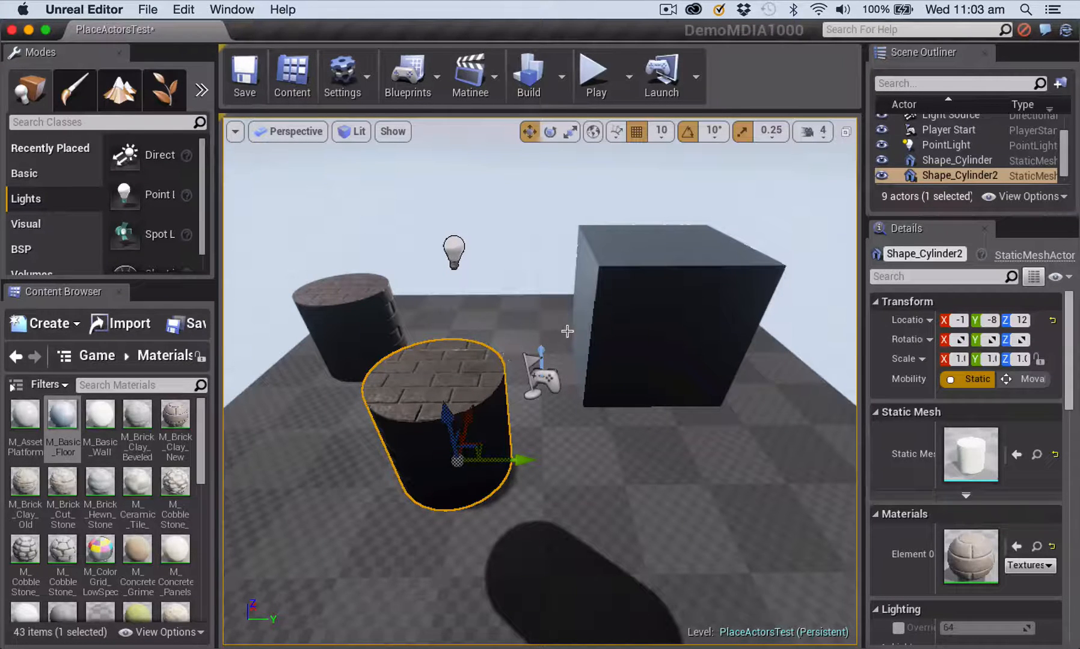
pyautogui.press('g')
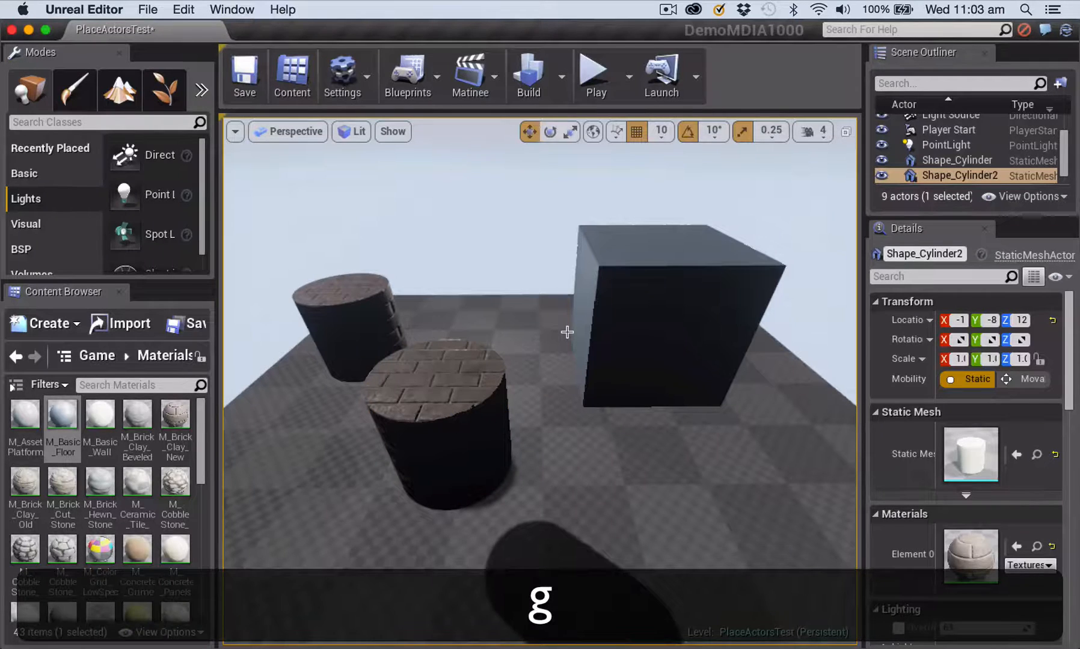
pyautogui.press('g')
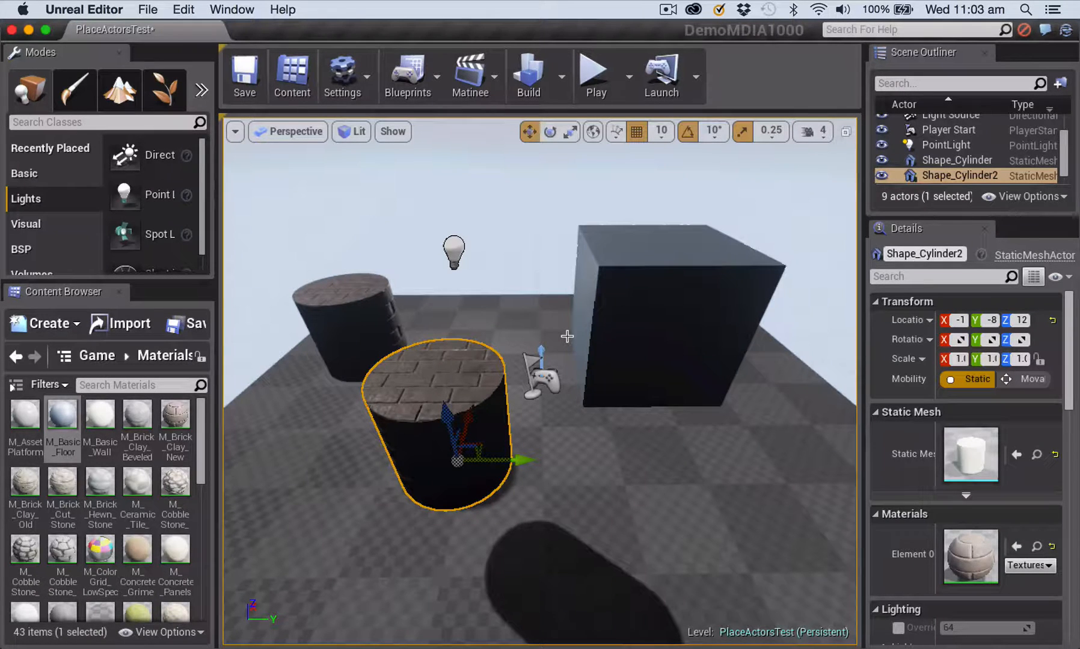
pyautogui.moveTo(482, 306)
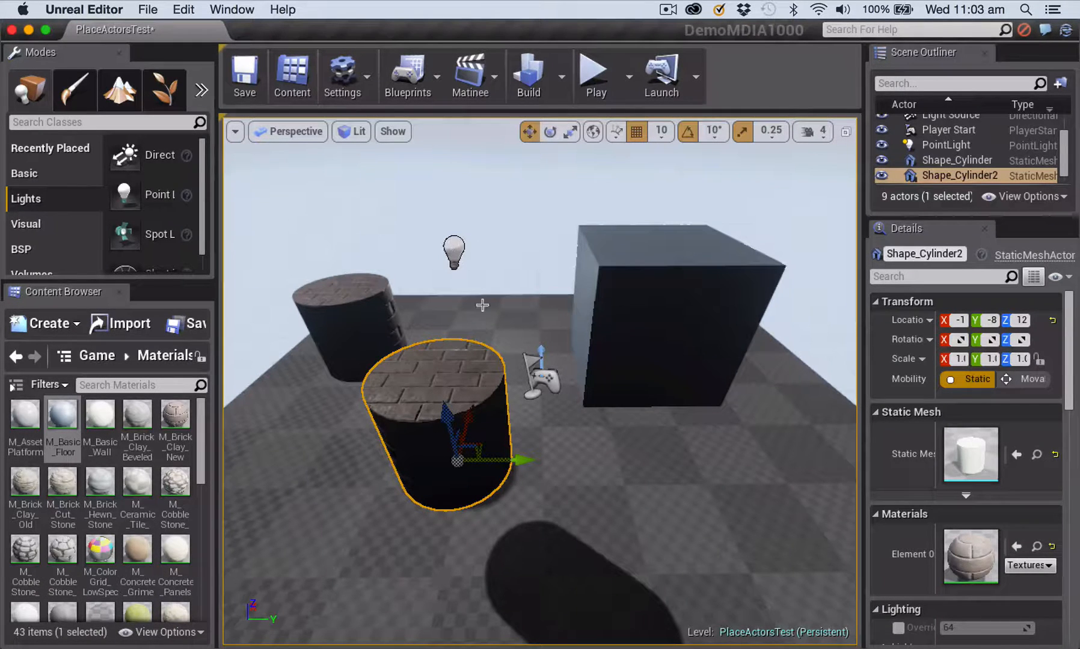